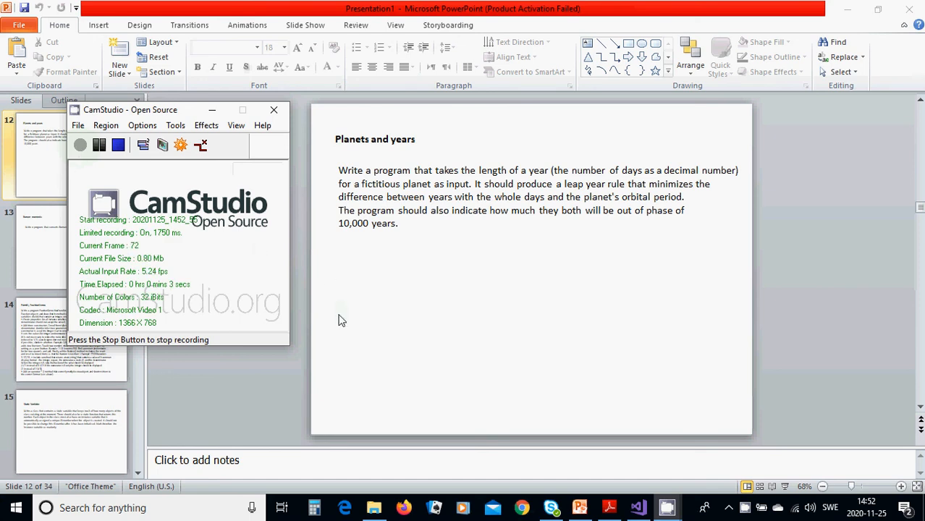
pyautogui.moveTo(266, 381)
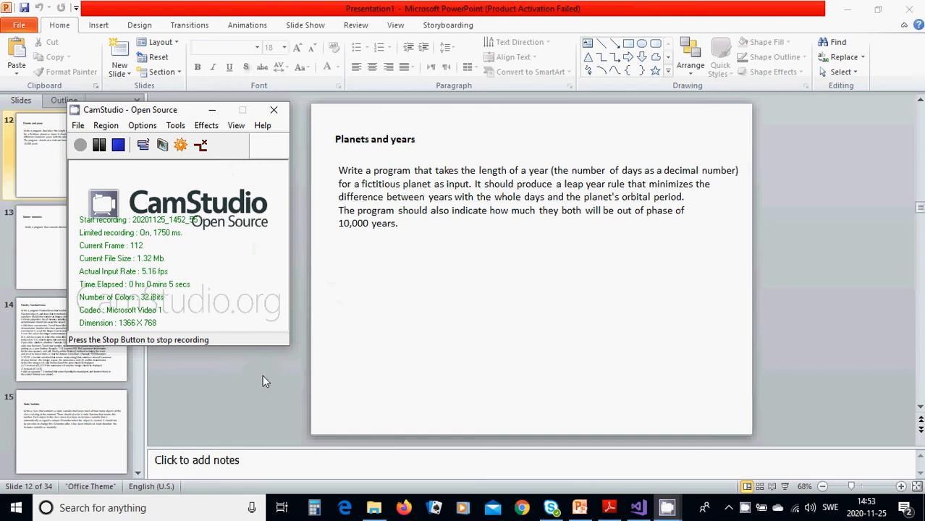
# Switch to the uppg1.9 Visual Studio project with Program.cs open.
pyautogui.click(273, 110)
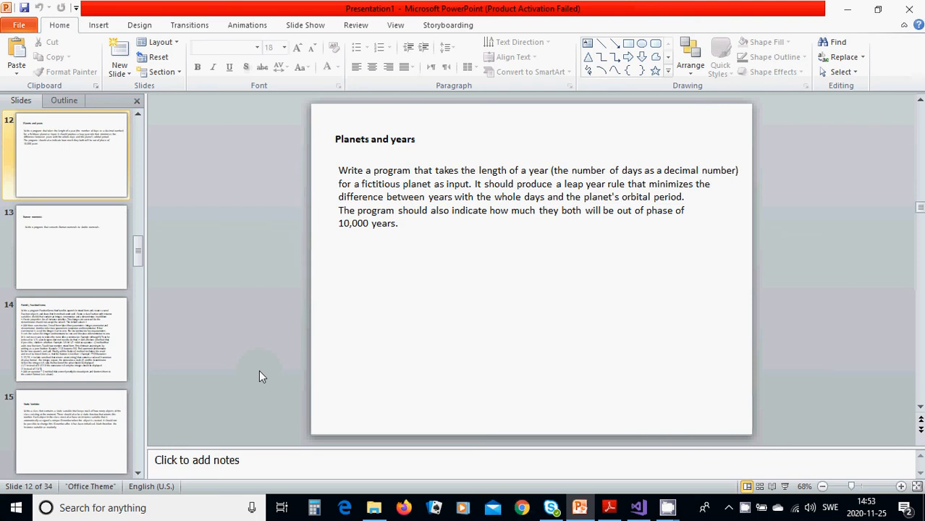
pyautogui.moveTo(408, 246)
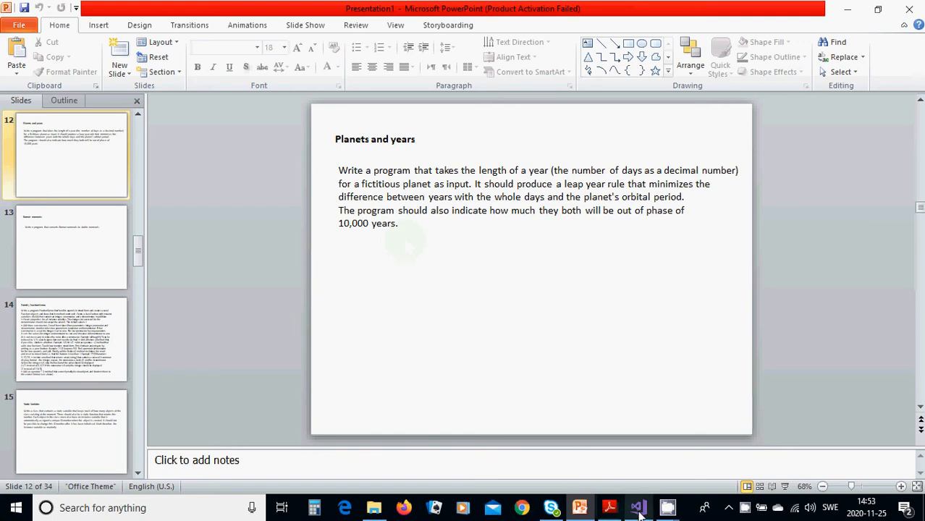
pyautogui.moveTo(638, 506)
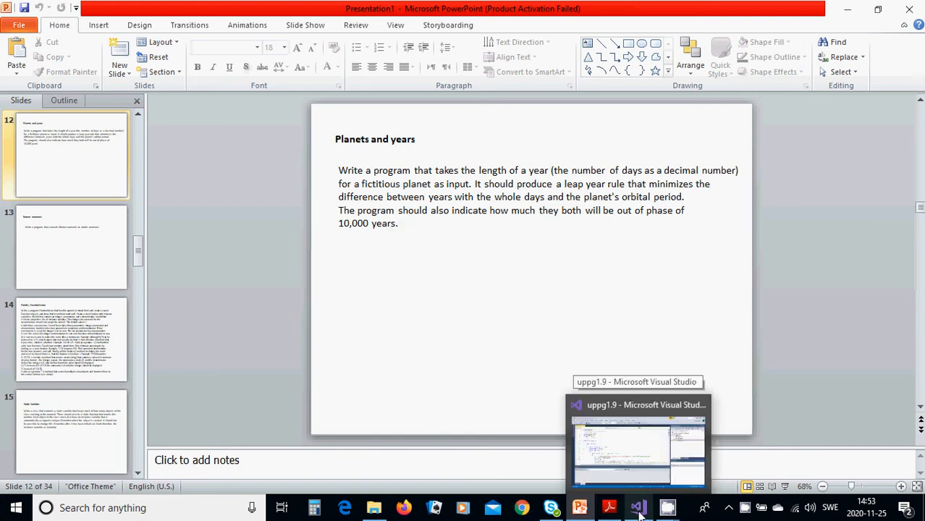
pyautogui.click(637, 449)
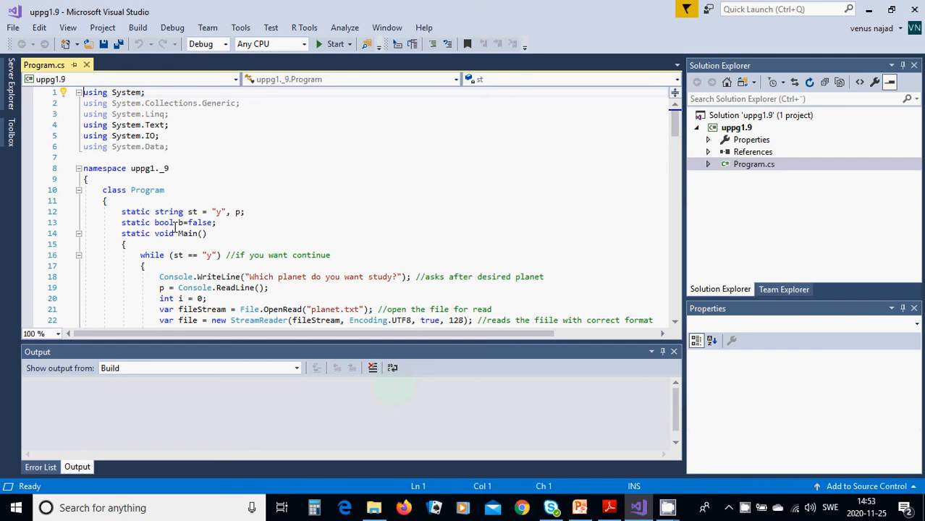
pyautogui.moveTo(316, 194)
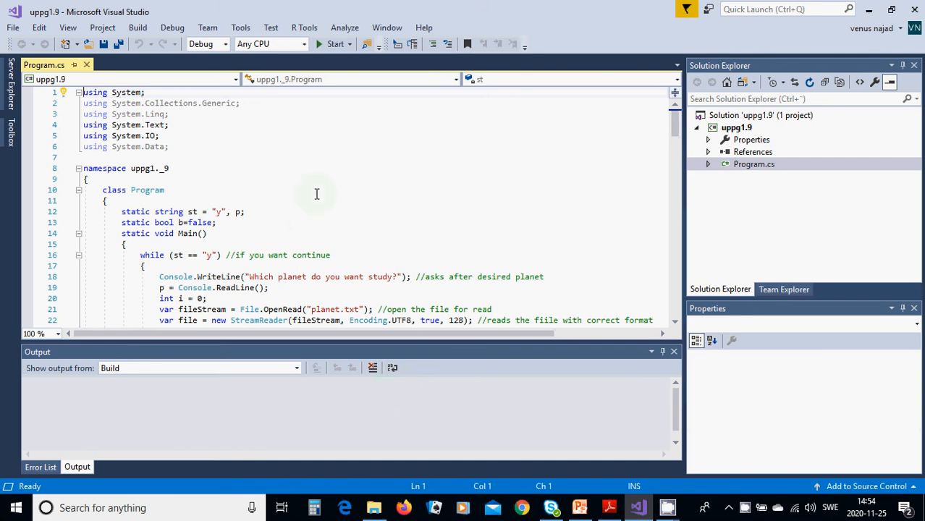
pyautogui.moveTo(199, 151)
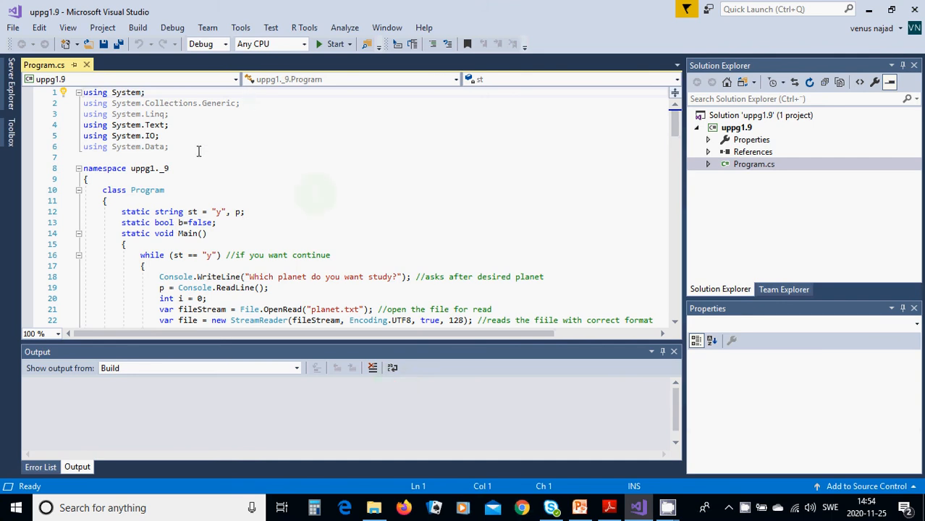
pyautogui.moveTo(112, 70)
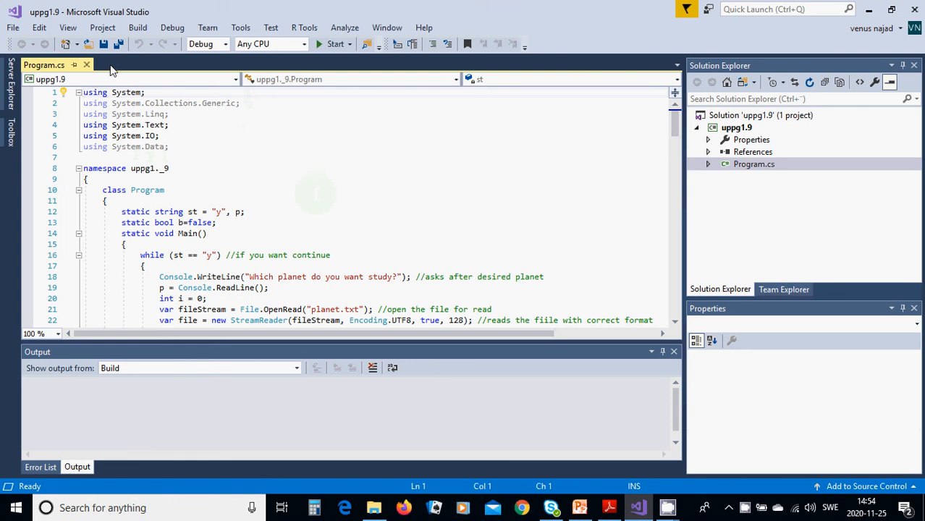
pyautogui.moveTo(212, 160)
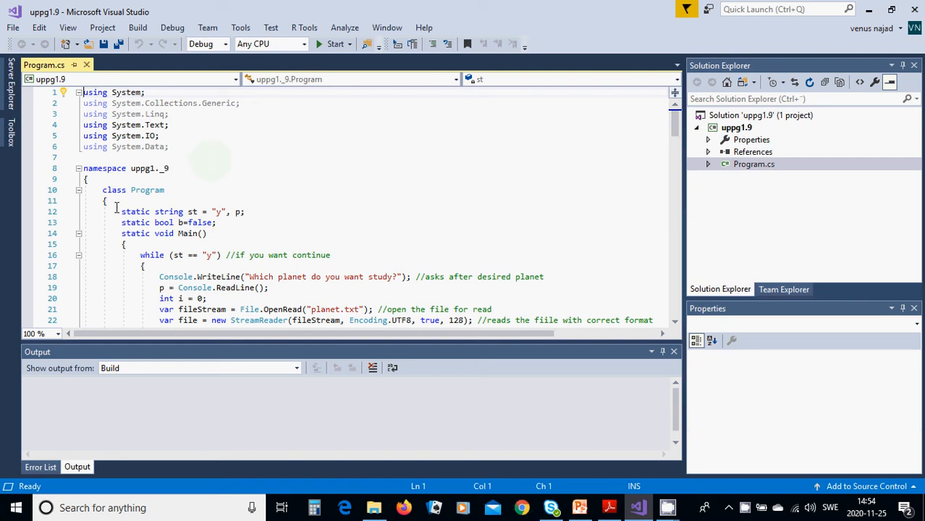
pyautogui.moveTo(118, 222)
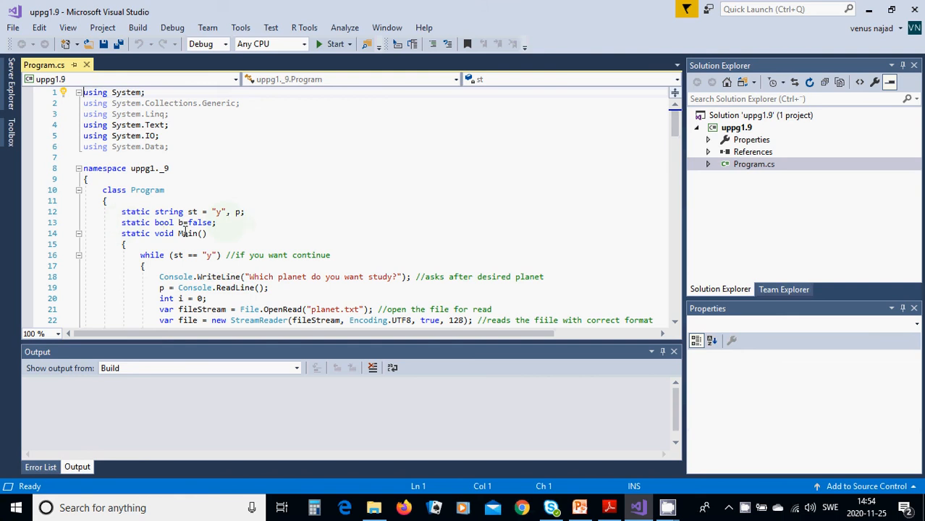
pyautogui.moveTo(227, 236)
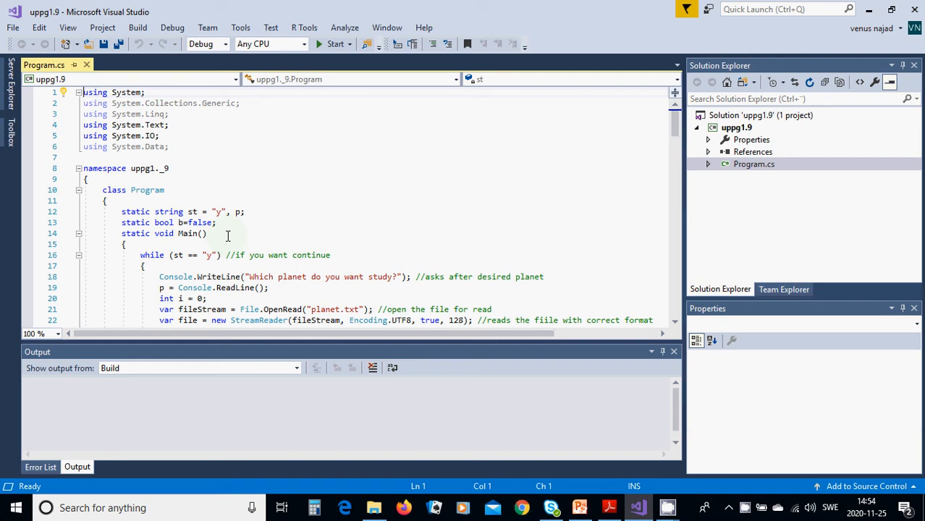
pyautogui.moveTo(313, 320)
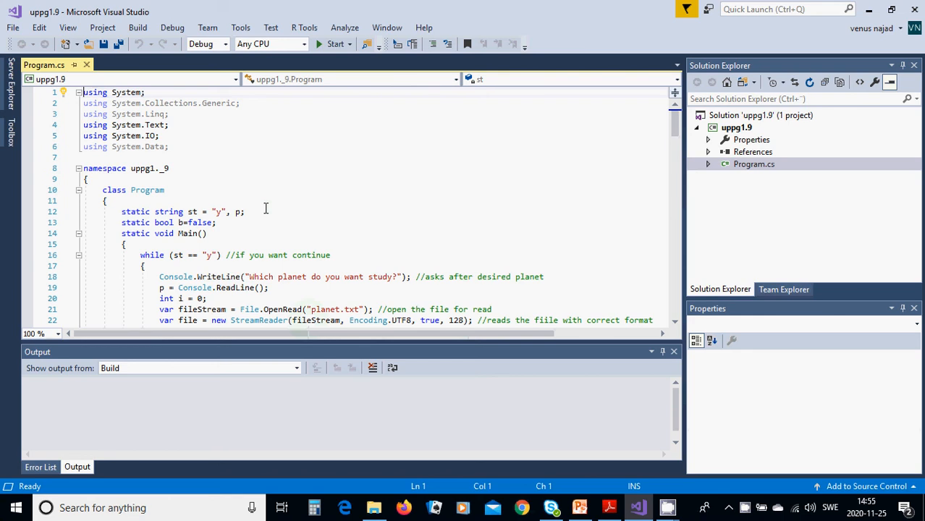
pyautogui.scroll(-3)
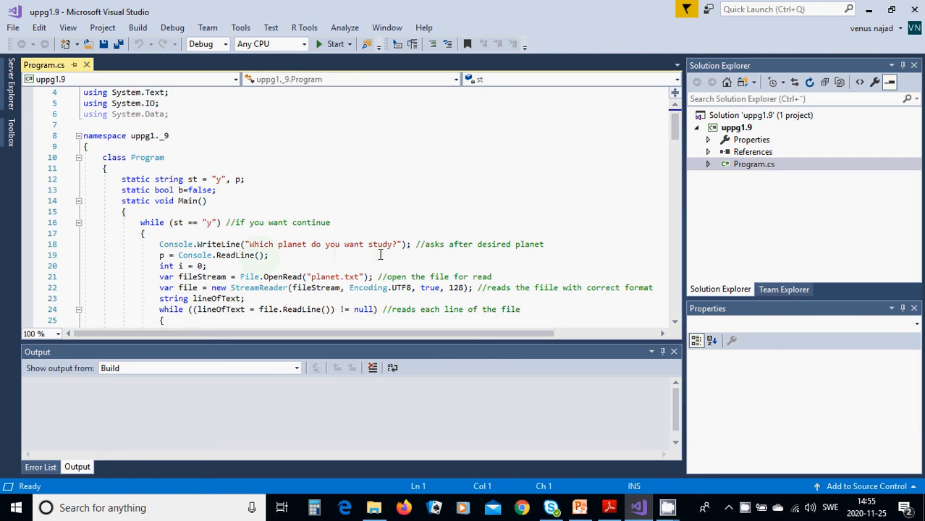
pyautogui.moveTo(168, 266)
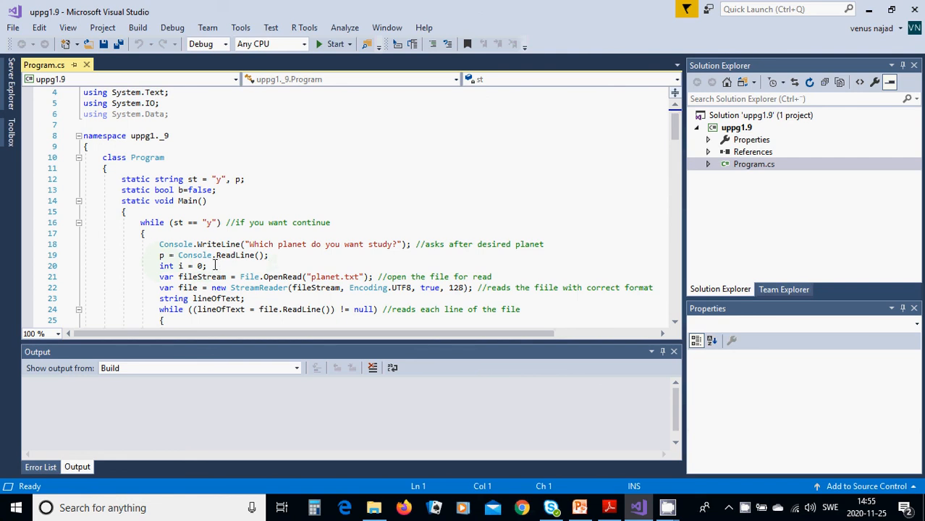
pyautogui.moveTo(212, 268)
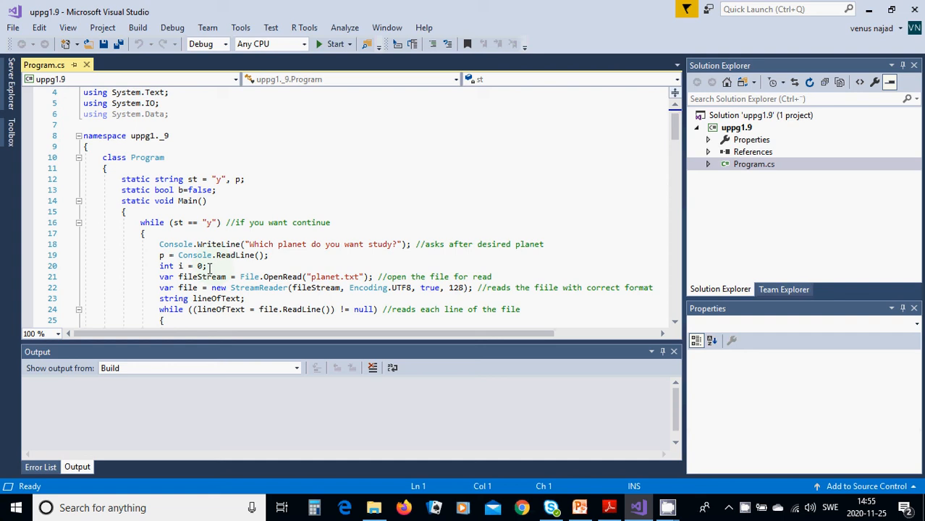
pyautogui.moveTo(179, 284)
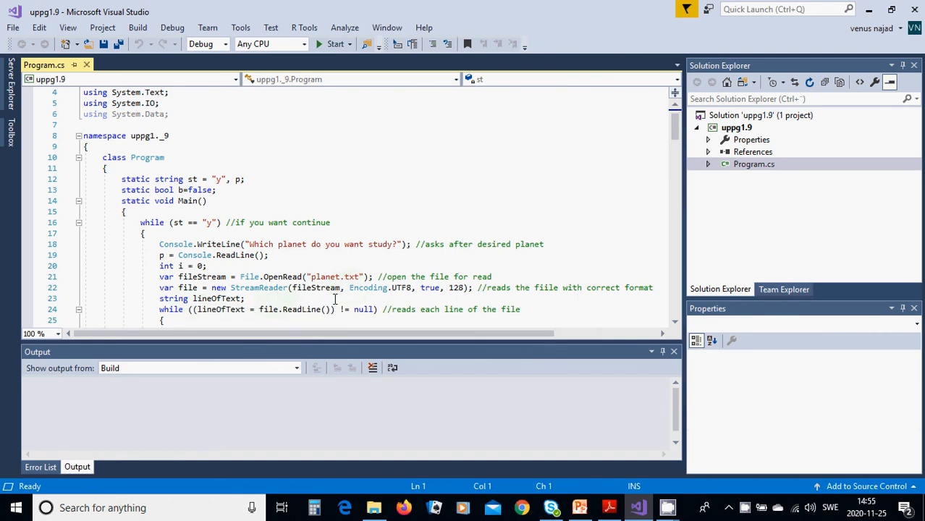
pyautogui.moveTo(395, 298)
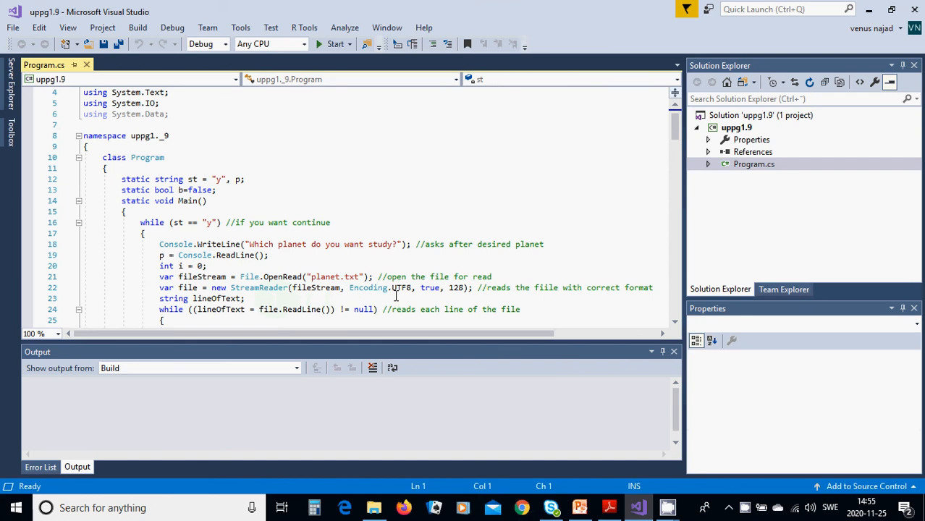
pyautogui.moveTo(401, 287)
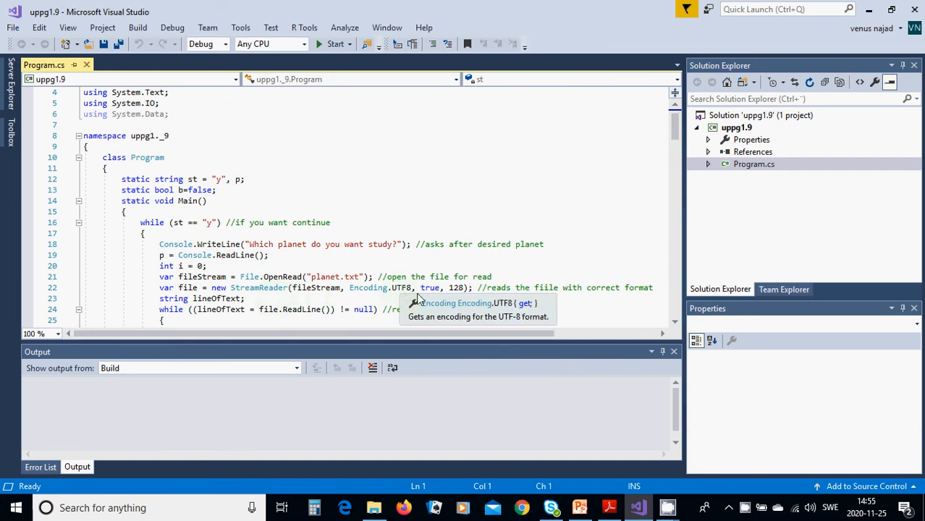
pyautogui.moveTo(261, 298)
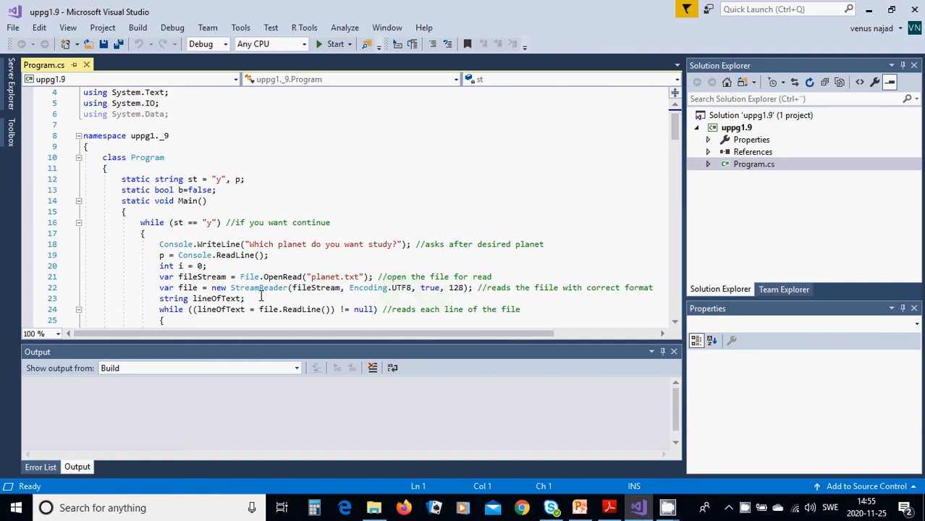
pyautogui.moveTo(217, 299)
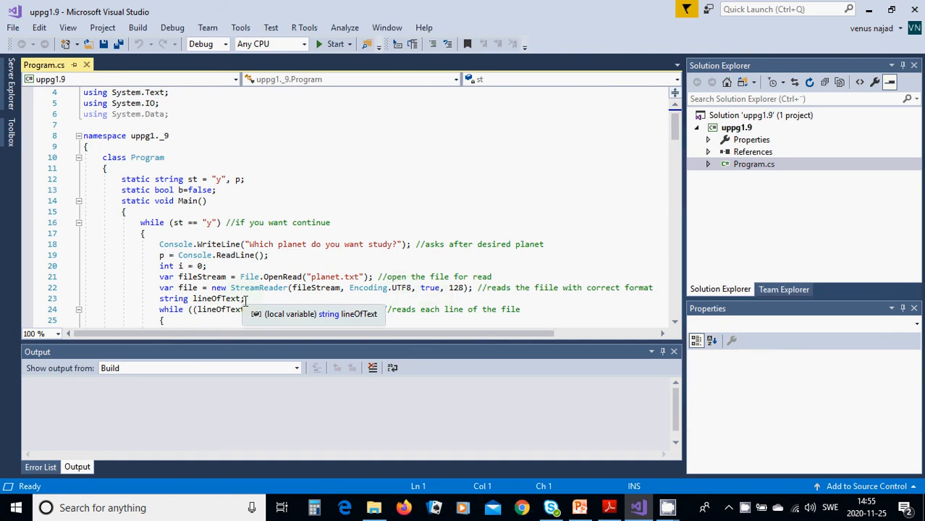
pyautogui.scroll(-3)
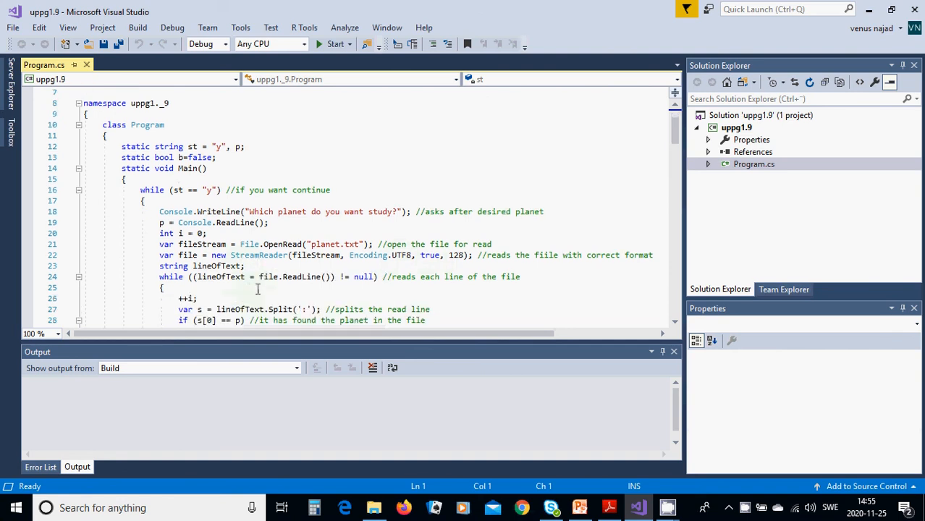
pyautogui.moveTo(185, 279)
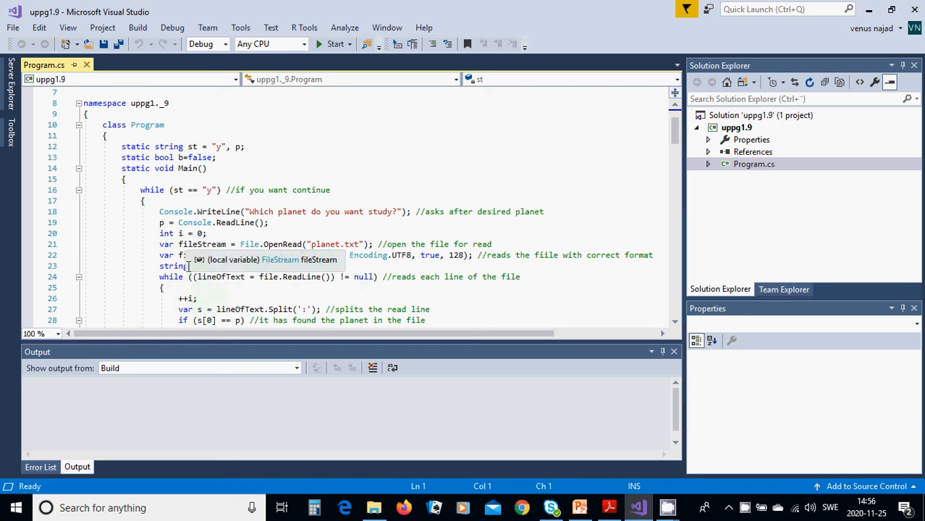
pyautogui.scroll(-3)
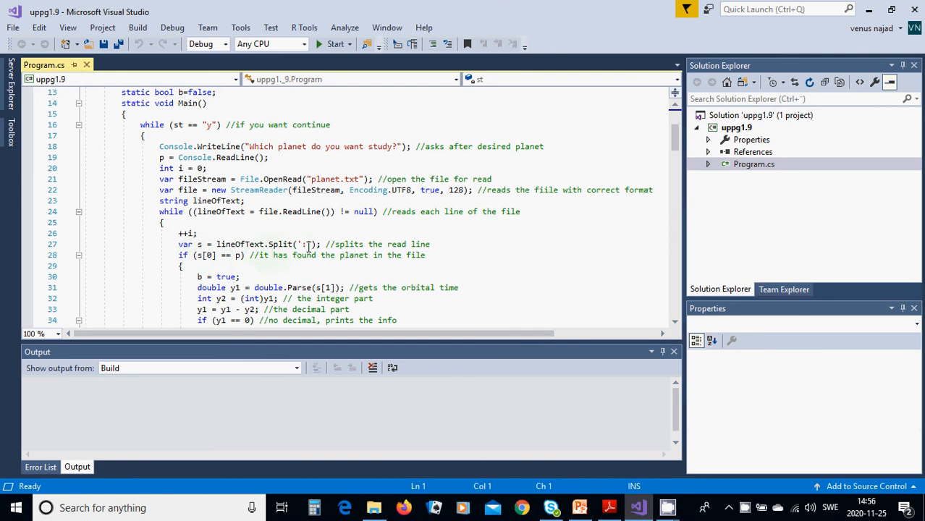
pyautogui.moveTo(271, 264)
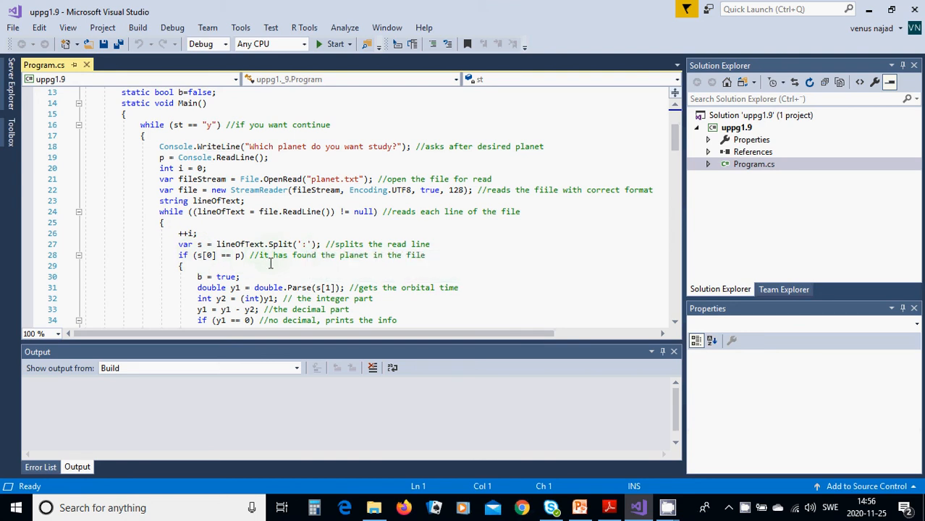
pyautogui.moveTo(205, 265)
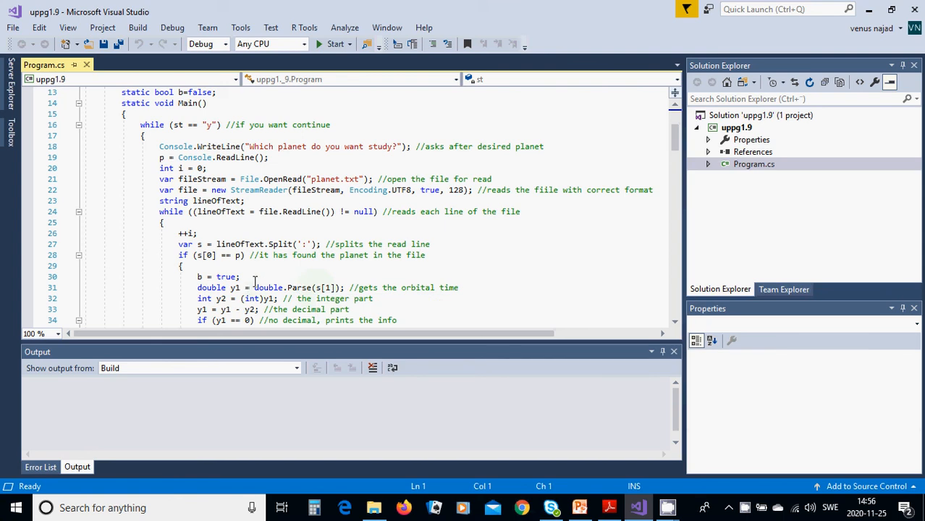
pyautogui.moveTo(220, 298)
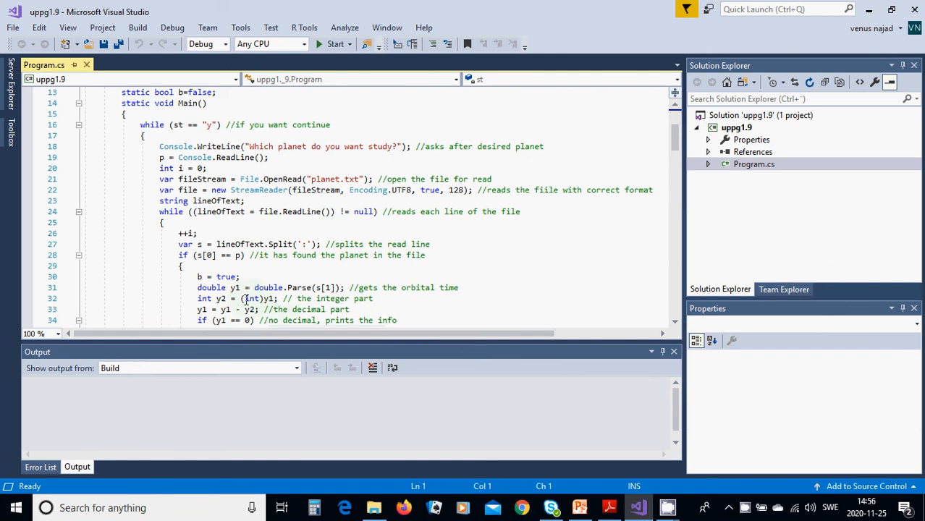
pyautogui.scroll(-3)
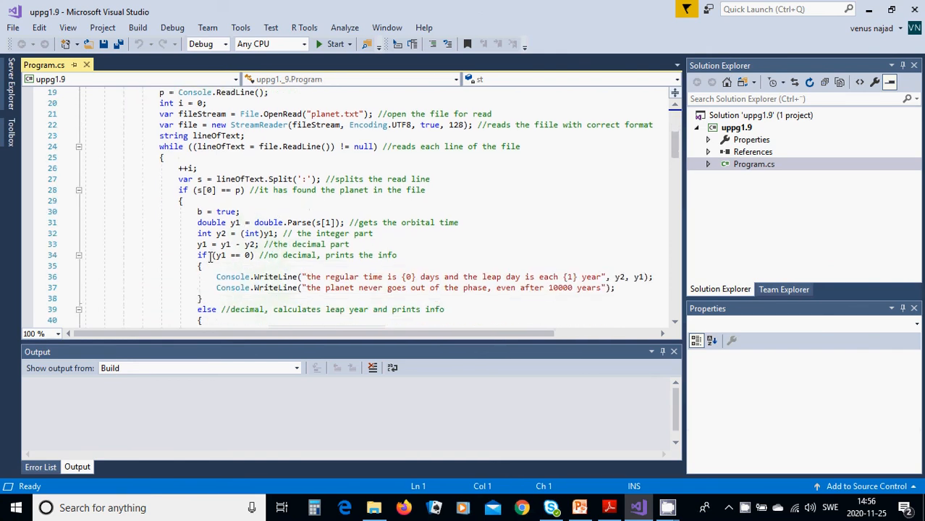
pyautogui.moveTo(221, 255)
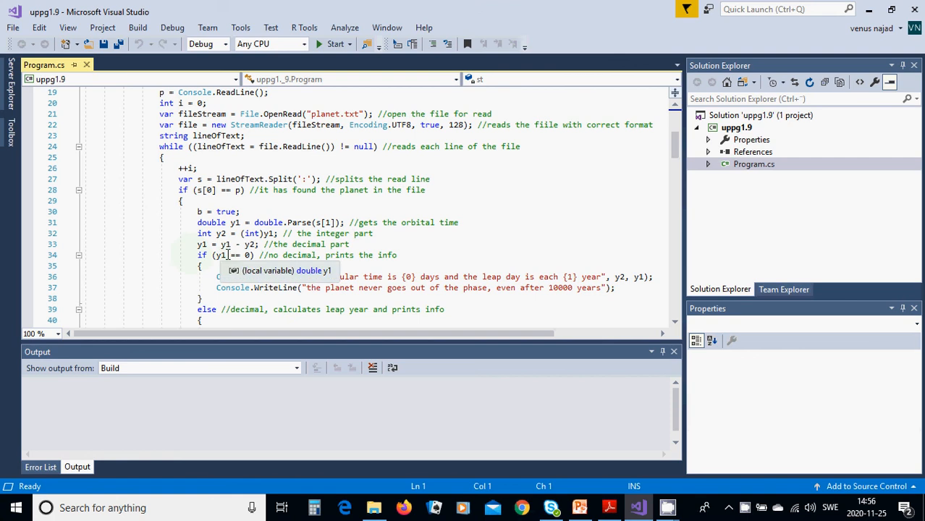
pyautogui.moveTo(252, 255)
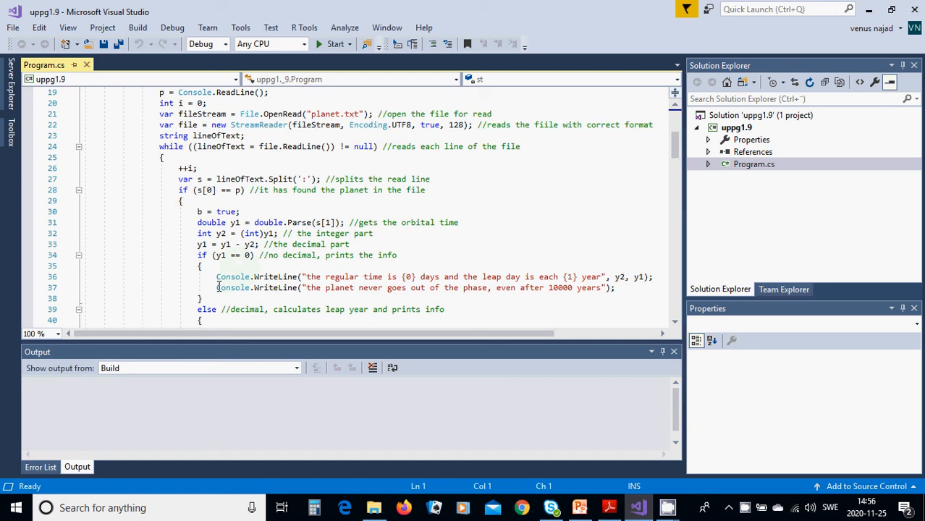
pyautogui.moveTo(382, 290)
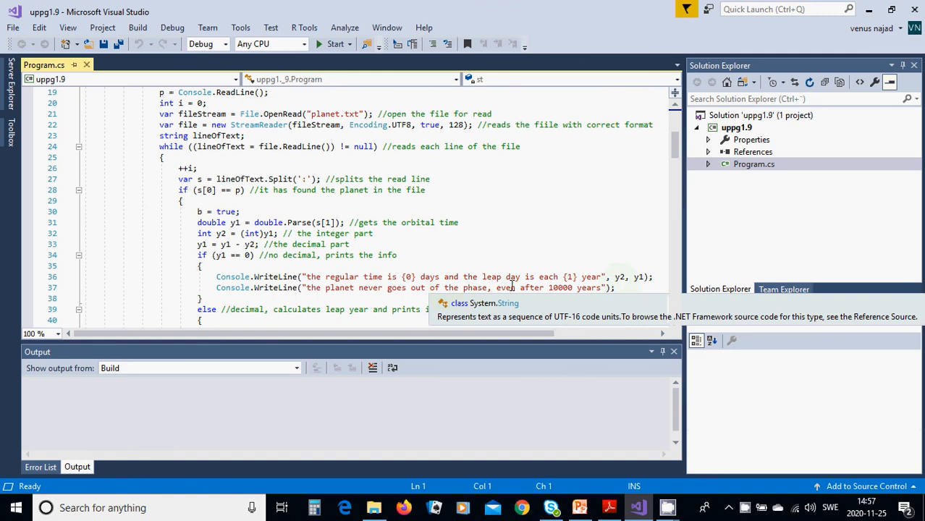
pyautogui.moveTo(550, 287)
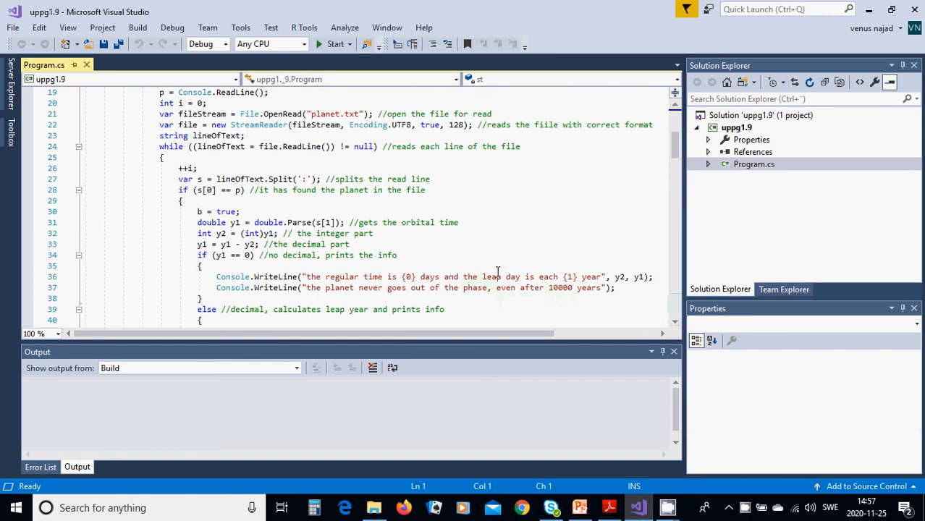
pyautogui.scroll(-3)
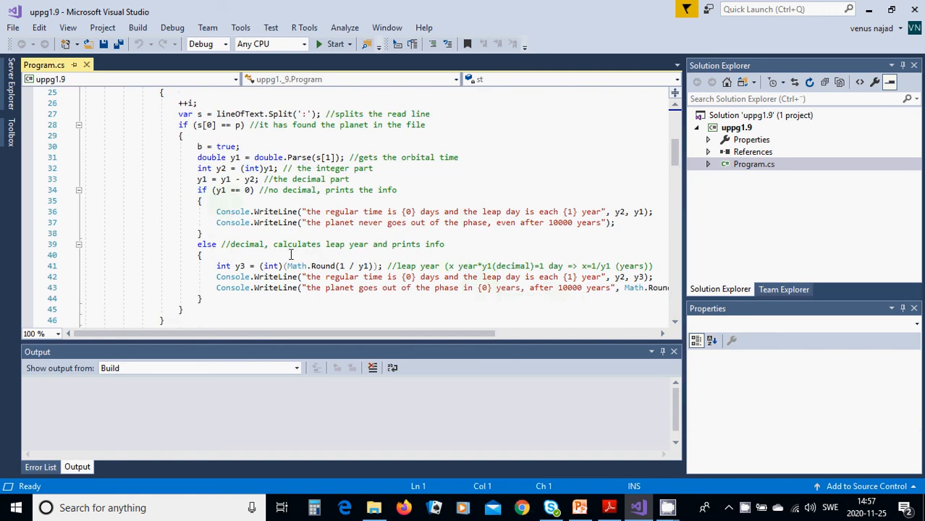
pyautogui.moveTo(231, 287)
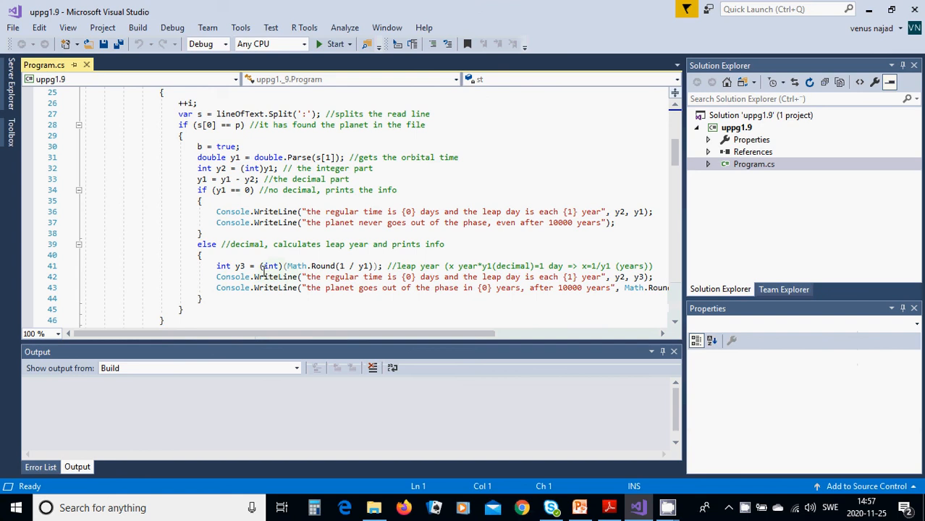
pyautogui.moveTo(336, 277)
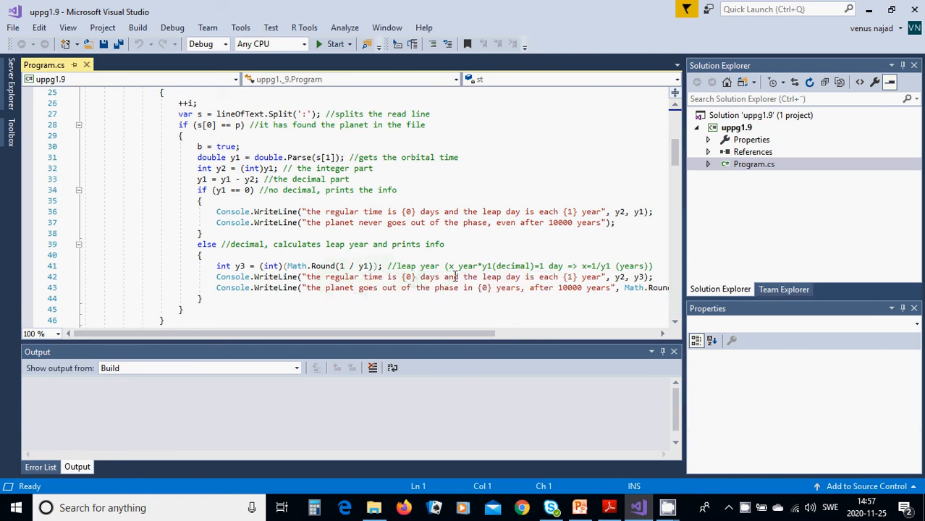
pyautogui.moveTo(494, 265)
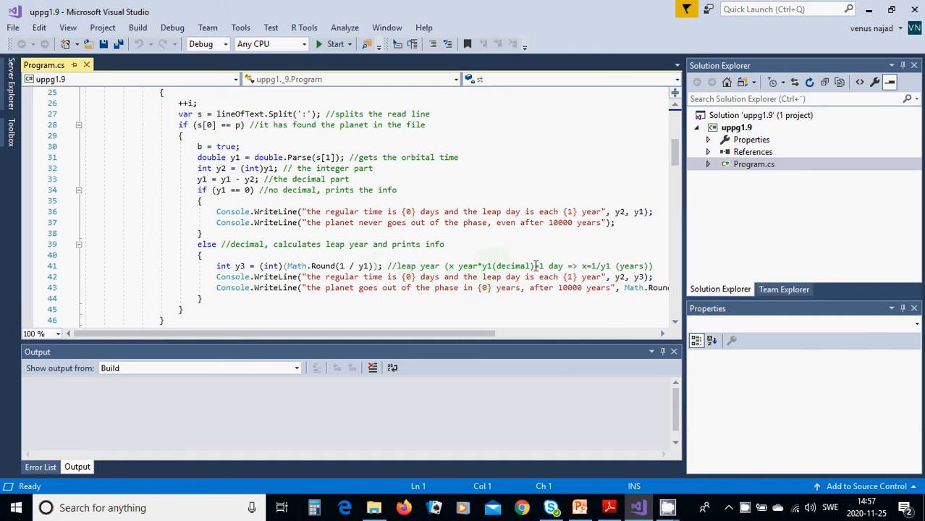
pyautogui.moveTo(568, 266)
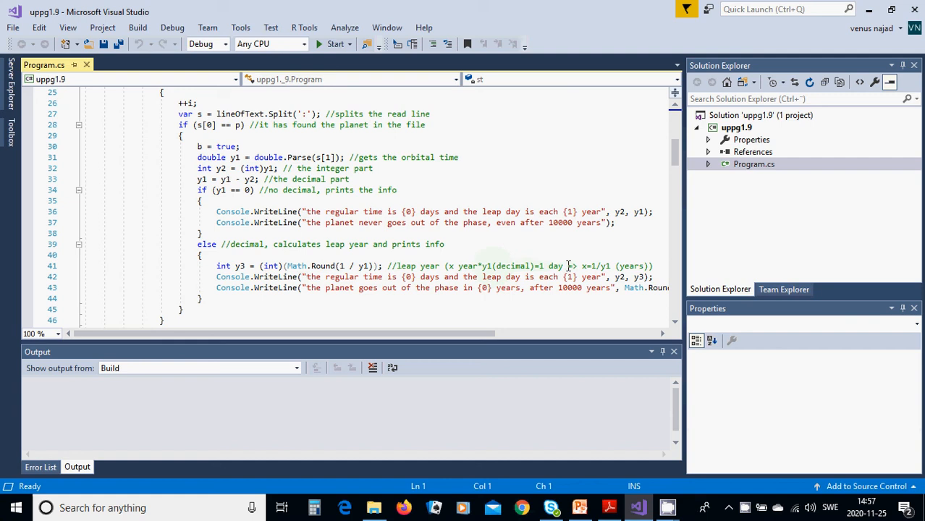
pyautogui.moveTo(584, 265)
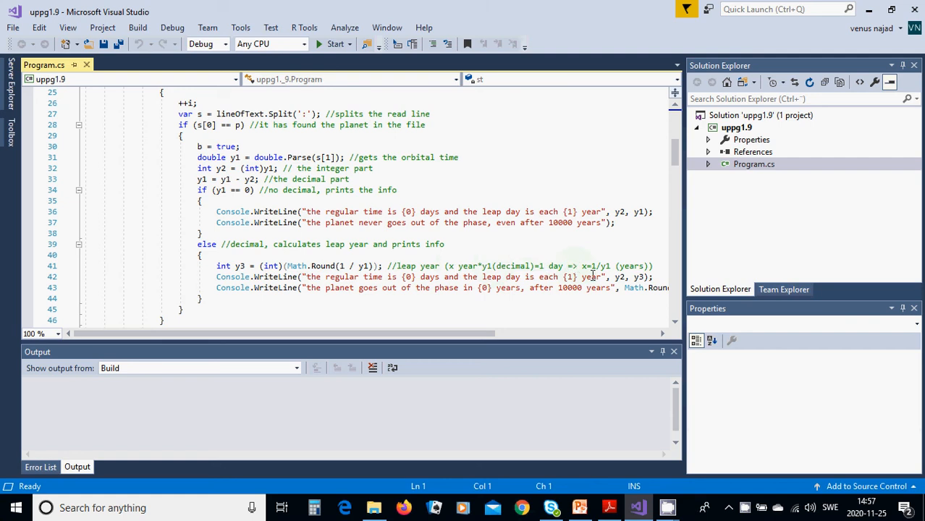
pyautogui.moveTo(589, 276)
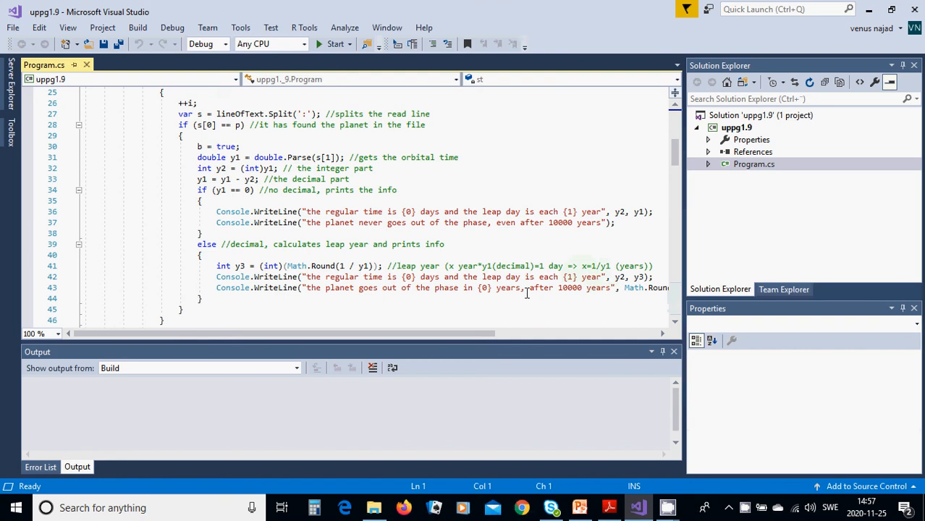
pyautogui.moveTo(367, 287)
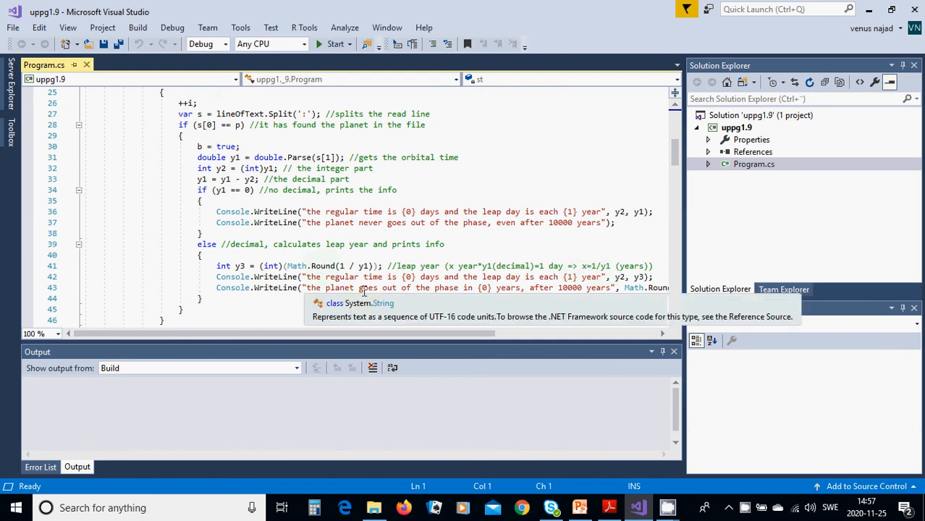
pyautogui.moveTo(592, 290)
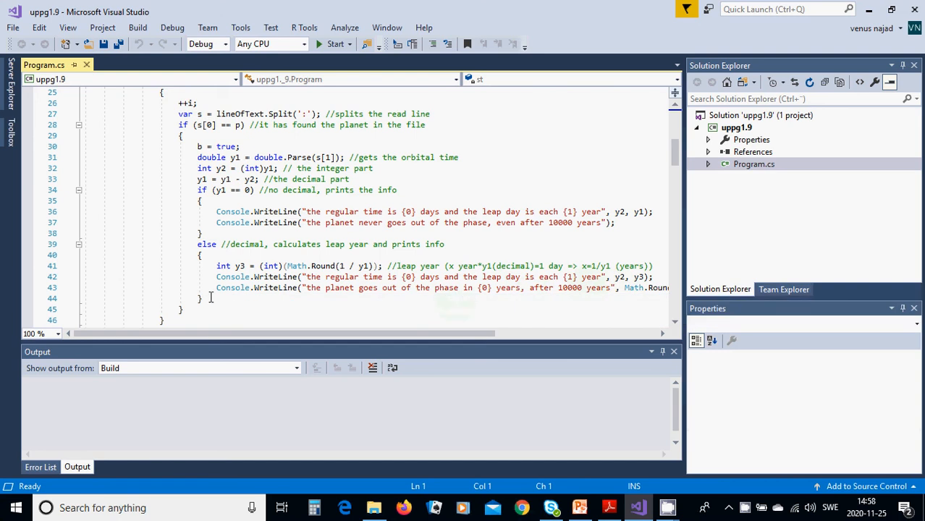
pyautogui.moveTo(302, 302)
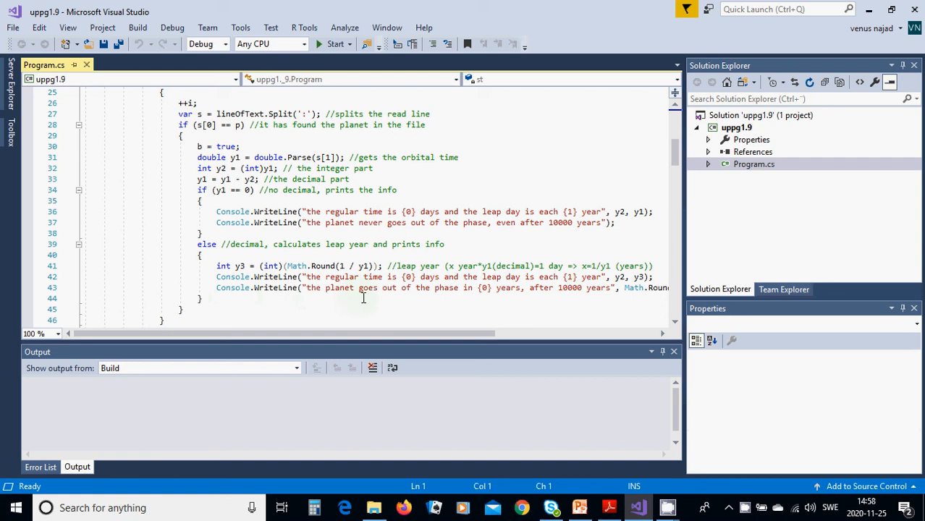
pyautogui.moveTo(467, 297)
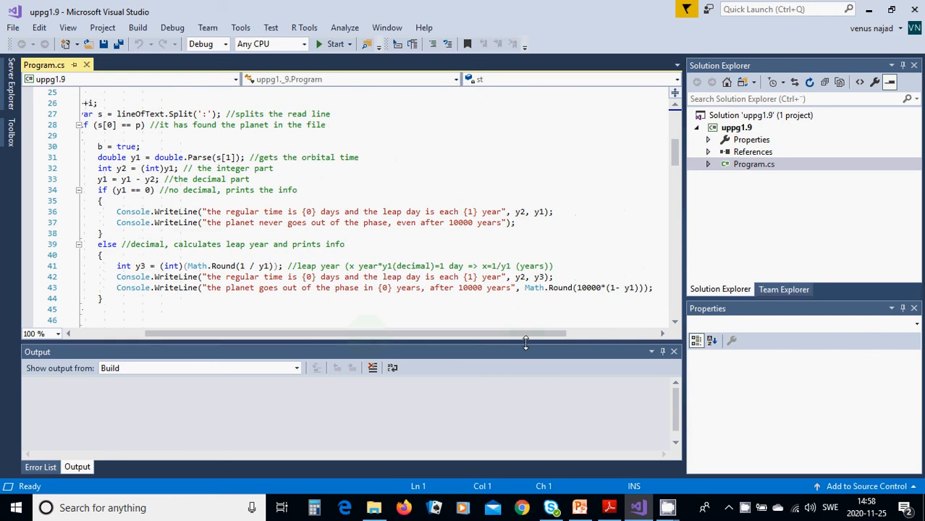
pyautogui.moveTo(584, 299)
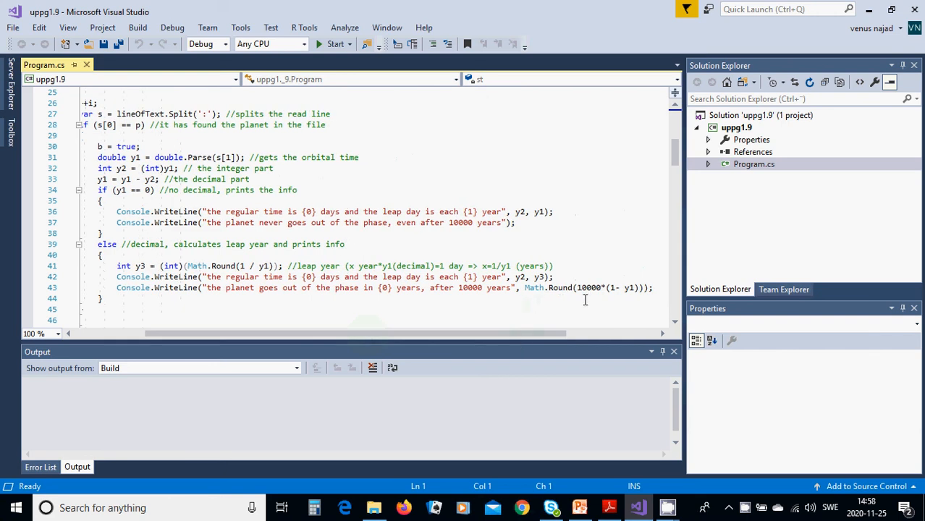
pyautogui.moveTo(606, 287)
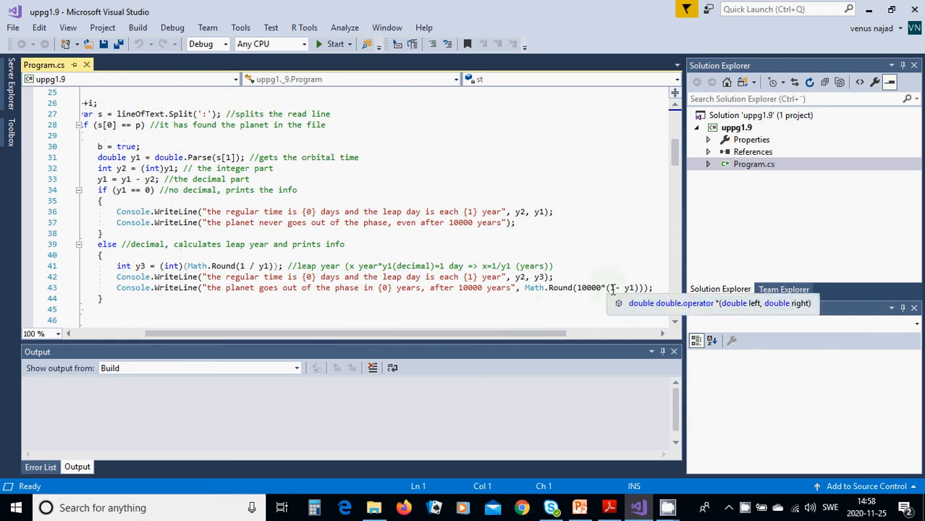
pyautogui.moveTo(629, 287)
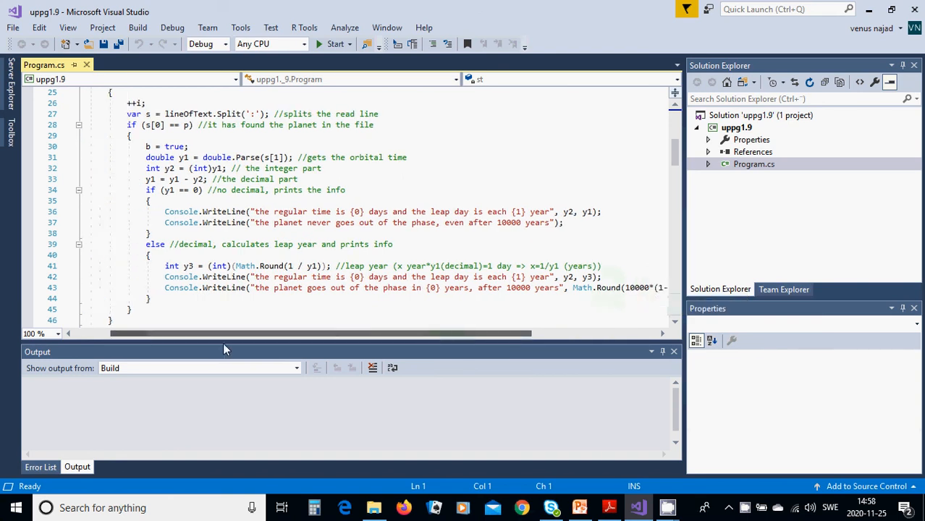
pyautogui.scroll(-3)
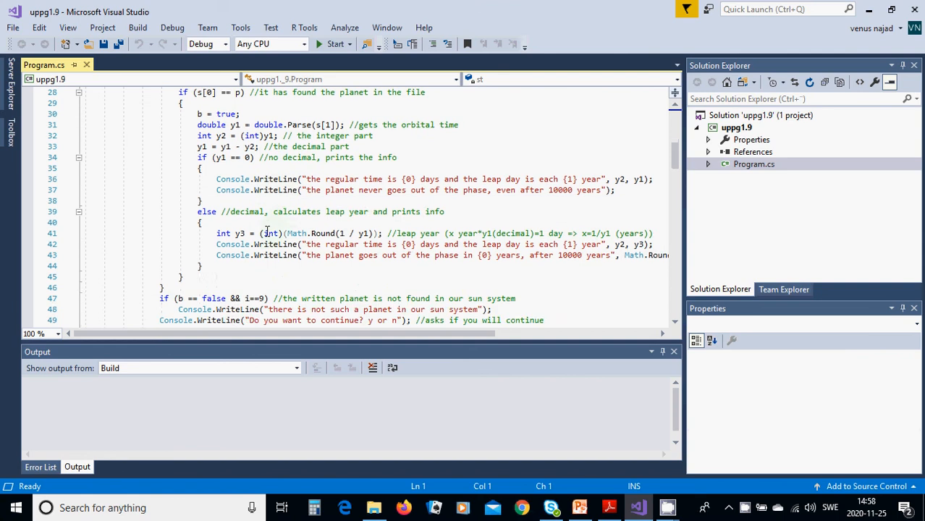
pyautogui.scroll(-3)
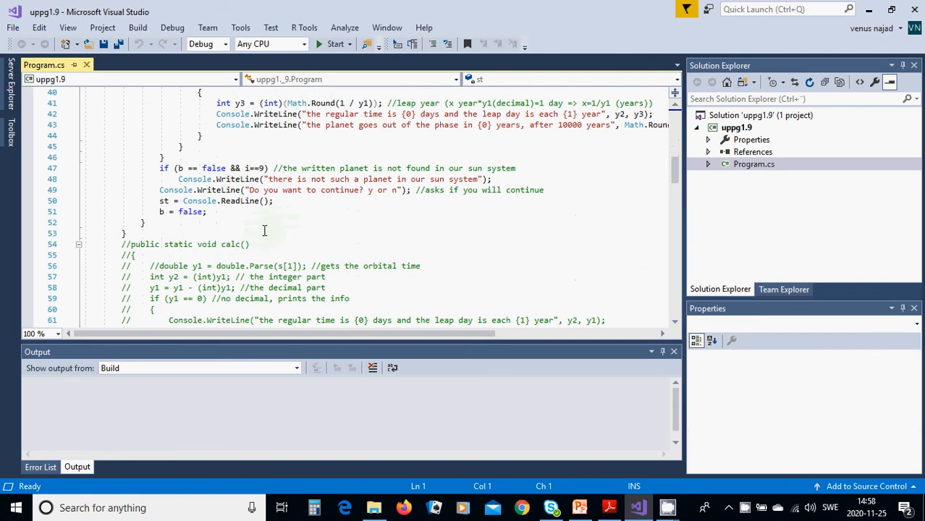
pyautogui.moveTo(201, 179)
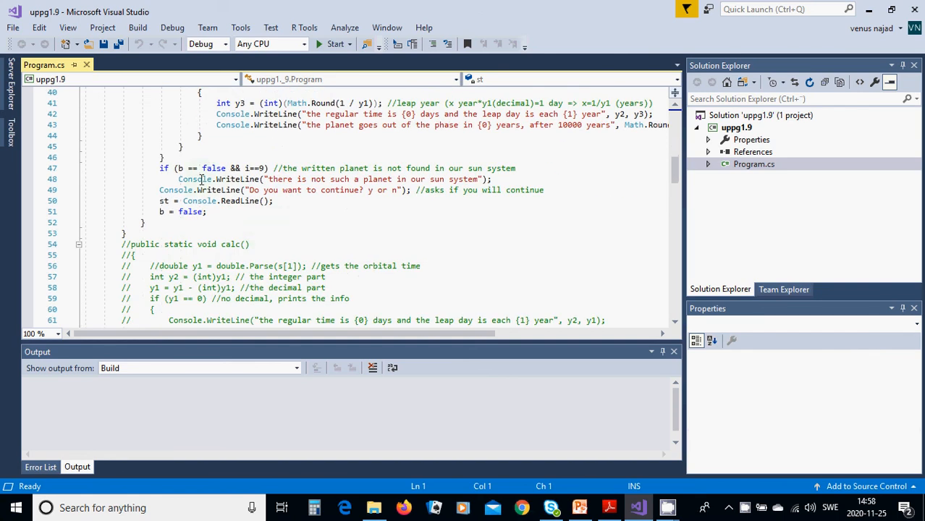
pyautogui.moveTo(237, 178)
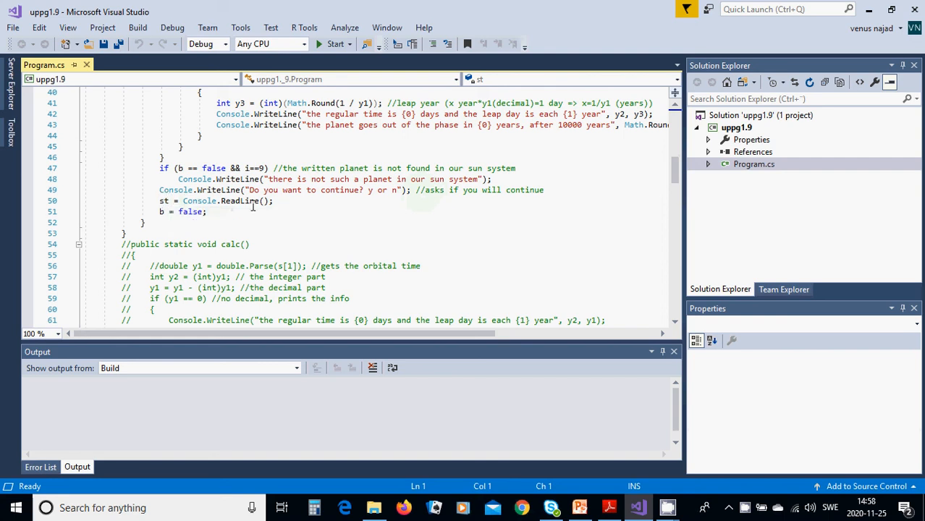
pyautogui.moveTo(379, 204)
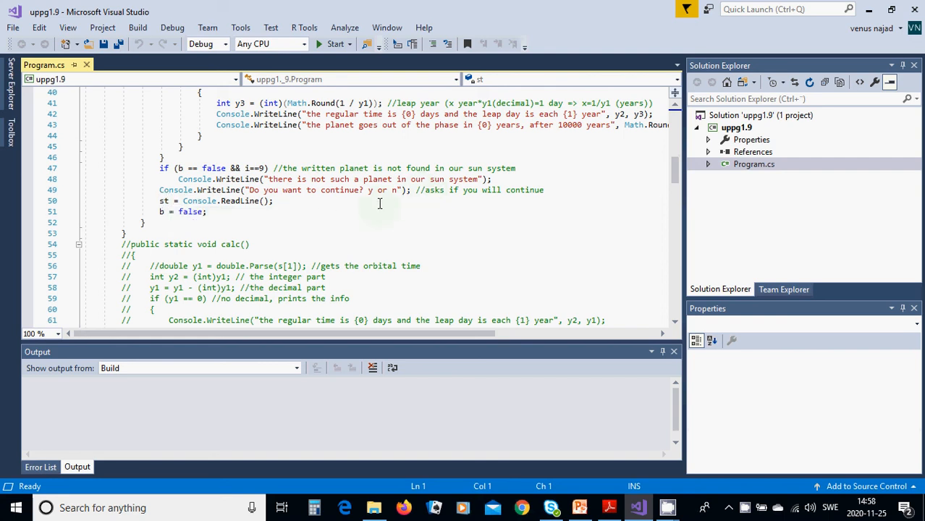
pyautogui.moveTo(353, 203)
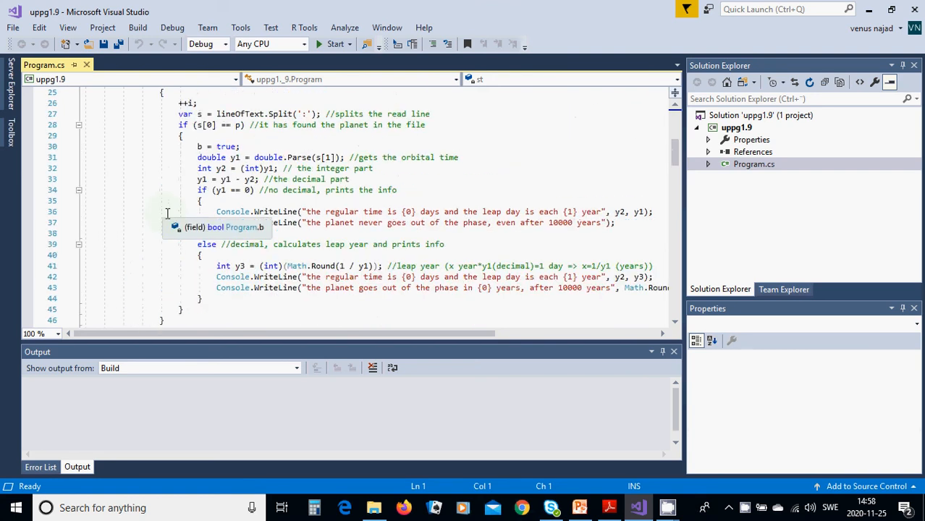
# Scroll through Program.cs to its using directives, static fields and start of Main.
pyautogui.scroll(3)
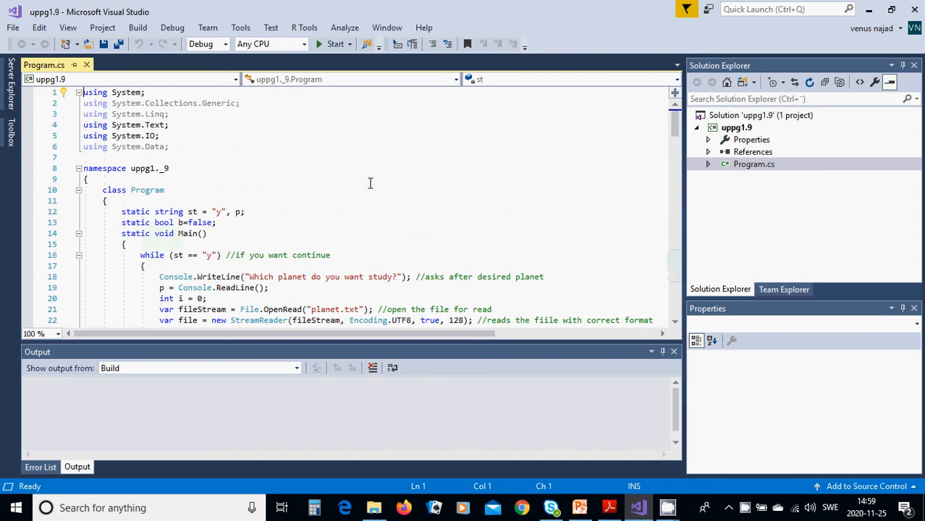
pyautogui.scroll(-3)
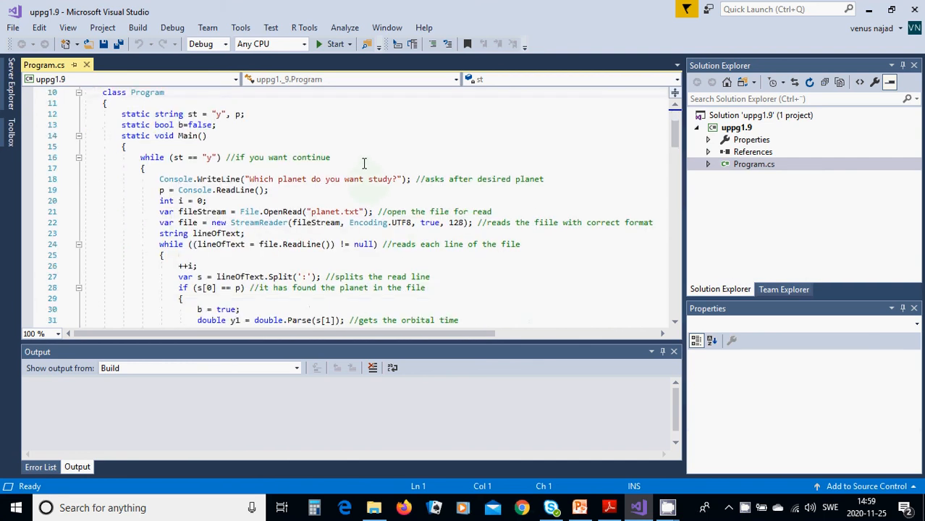
pyautogui.scroll(-3)
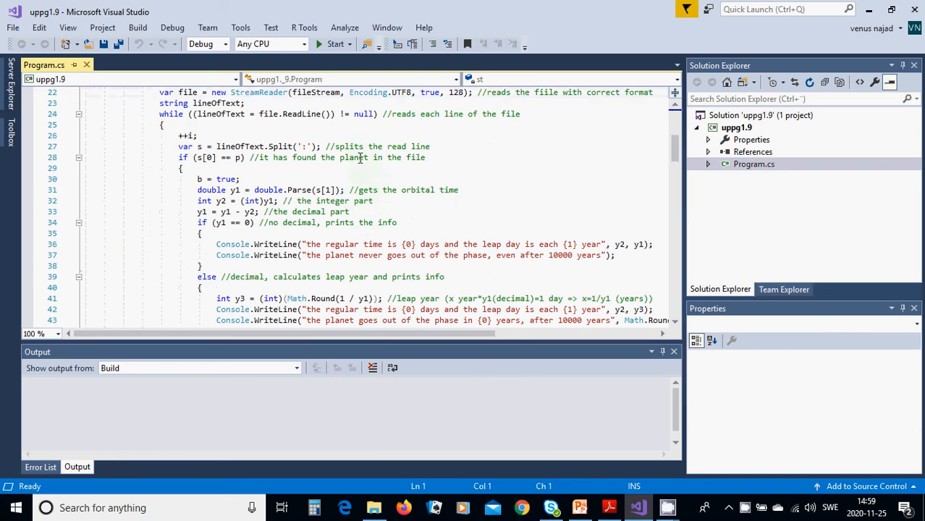
pyautogui.moveTo(246, 135)
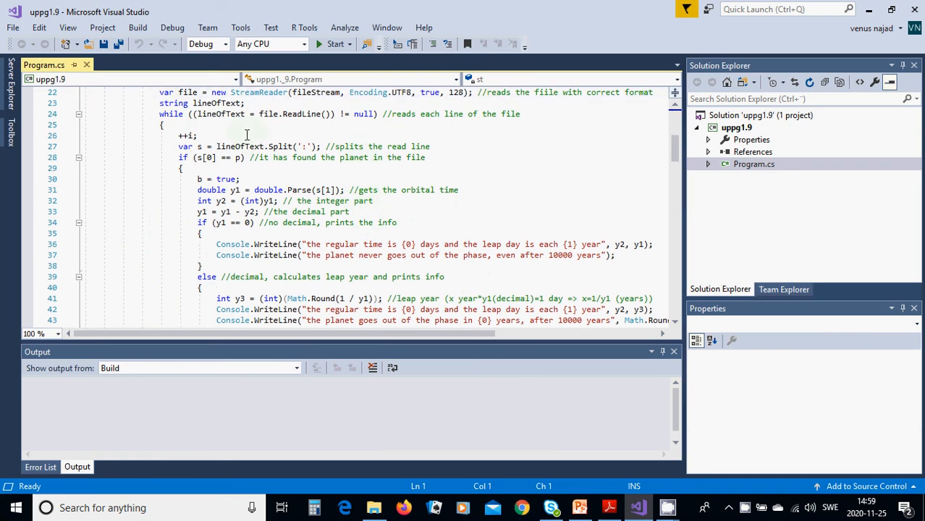
pyautogui.scroll(-3)
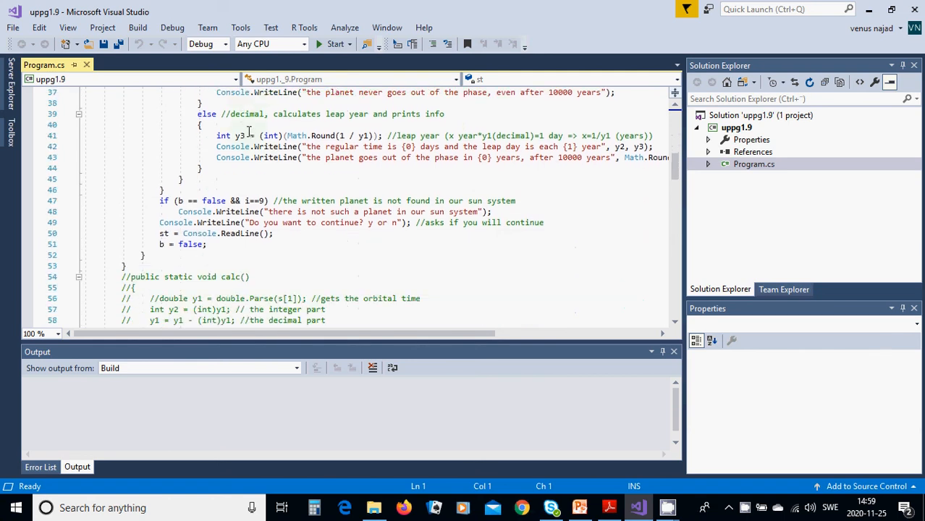
pyautogui.scroll(3)
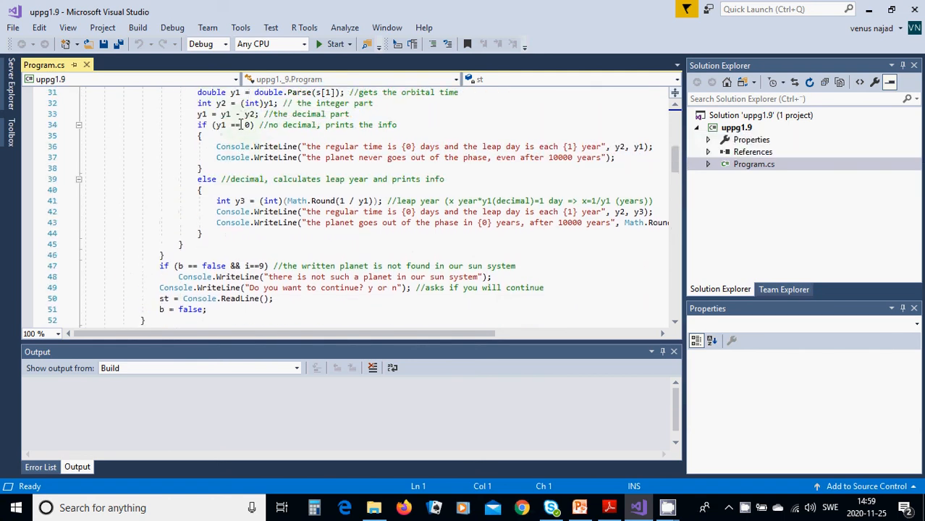
pyautogui.scroll(-3)
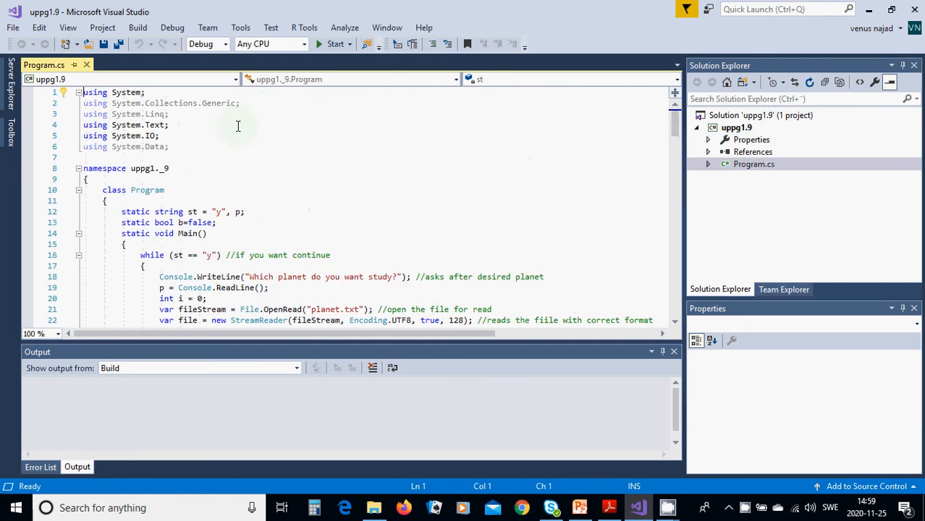
pyautogui.moveTo(223, 142)
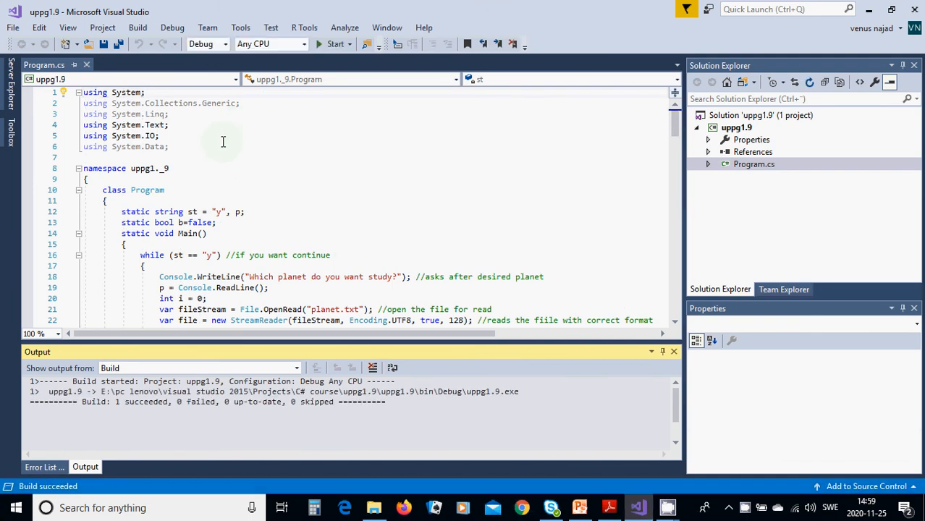
# Run the program, enter Venus, answer y, then enter Earth.
pyautogui.click(334, 44)
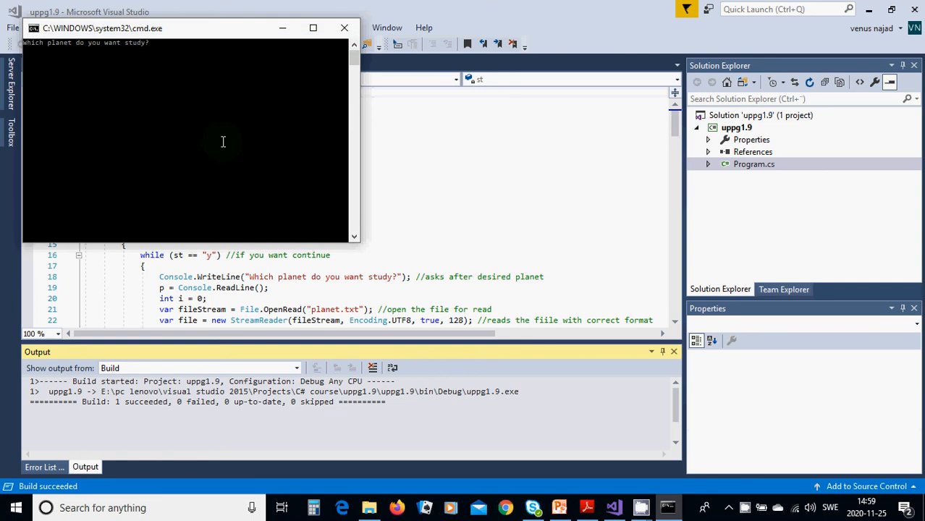
pyautogui.write('Venus')
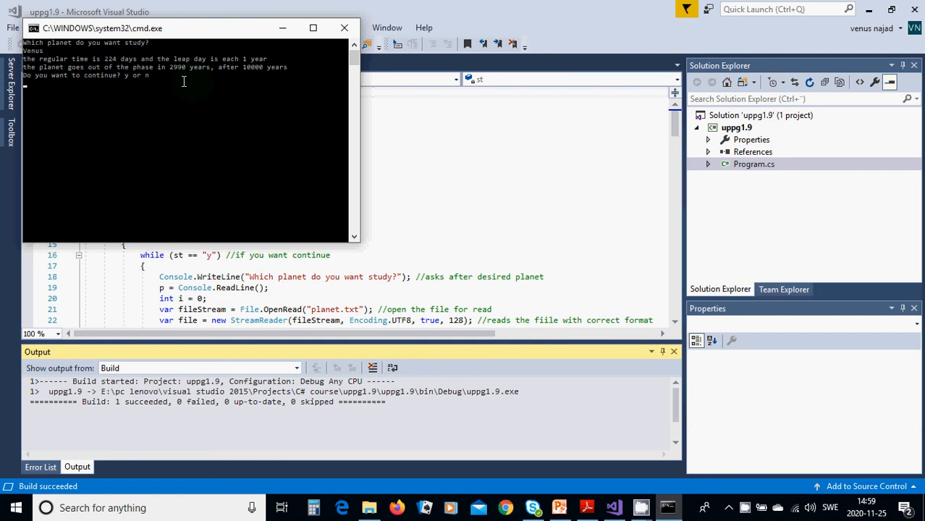
pyautogui.write('y')
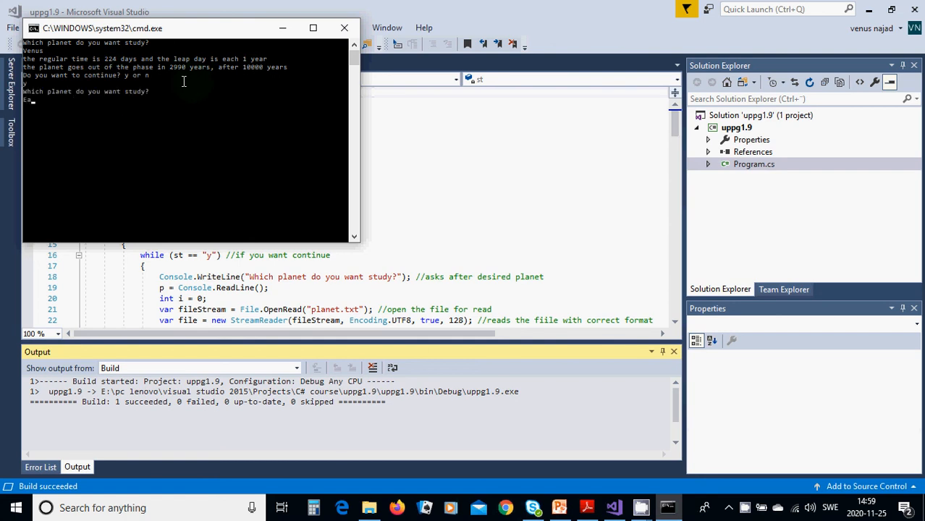
pyautogui.write('Earth')
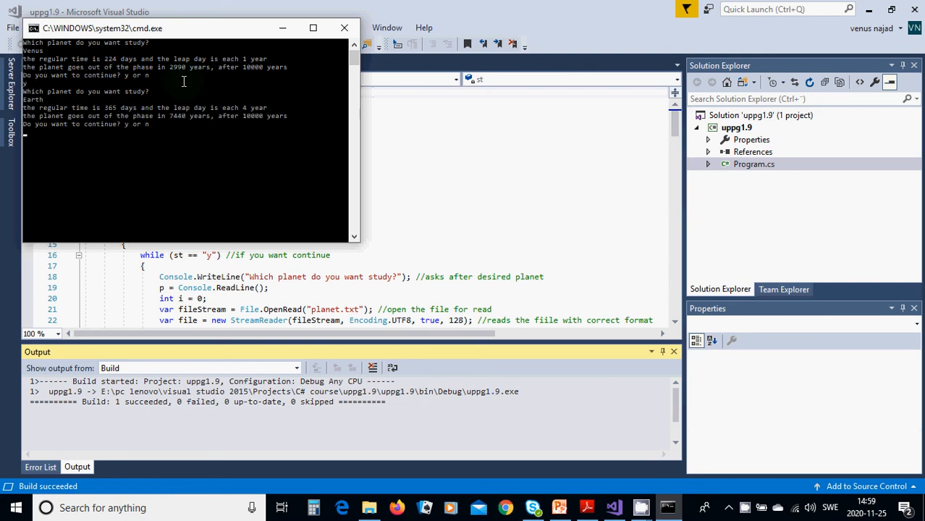
pyautogui.moveTo(107, 113)
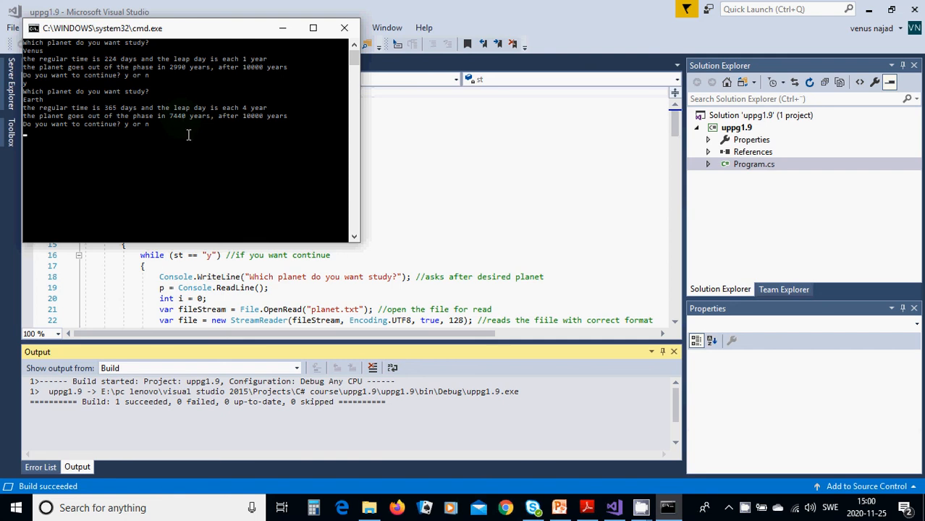
pyautogui.moveTo(81, 144)
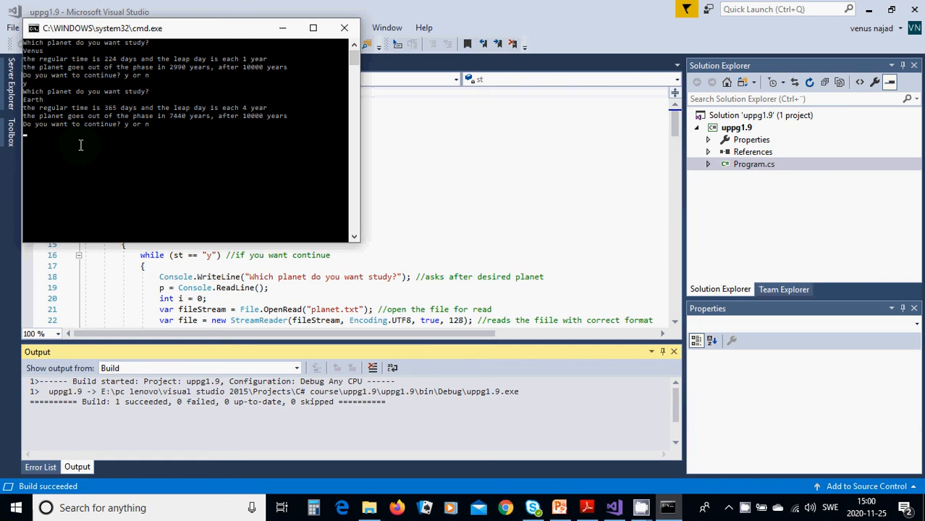
# Answer y and enter Jupiter to see its leap-year rules.
pyautogui.write('y')
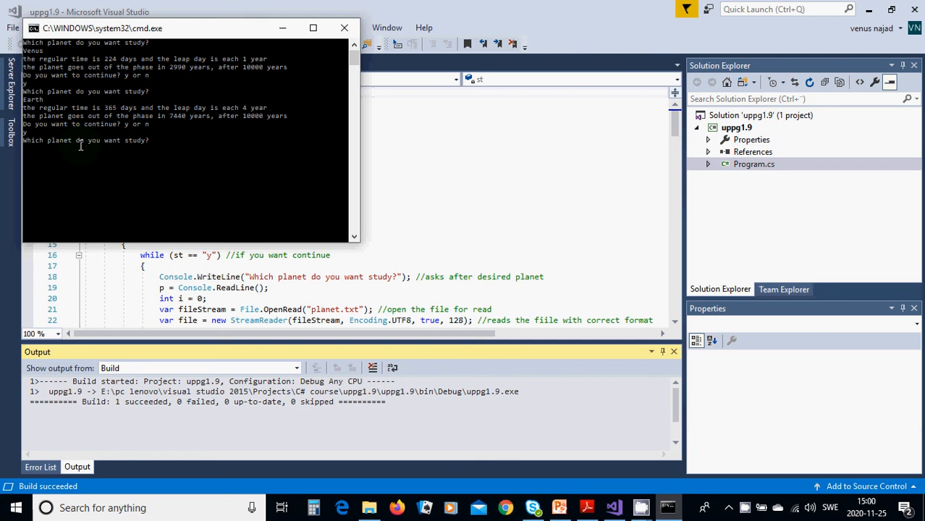
pyautogui.write('Jupiter')
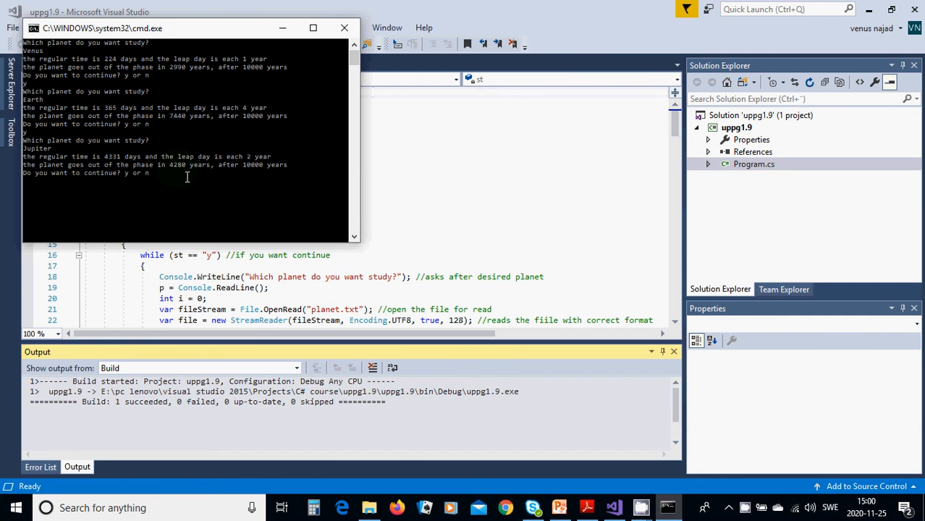
pyautogui.moveTo(155, 181)
pyautogui.write('y')
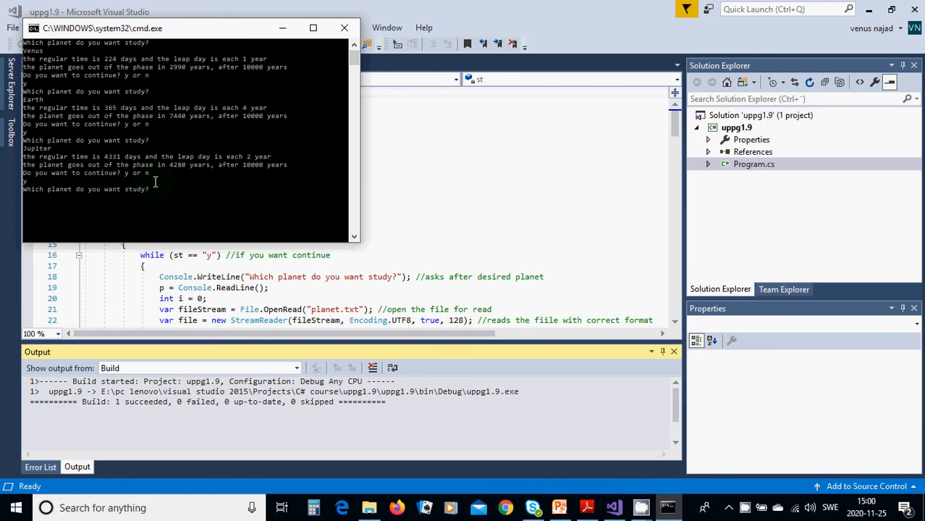
# Enter Uranus, which is rejected as not found, then enter Mars.
pyautogui.write('Uranus')
pyautogui.write('y')
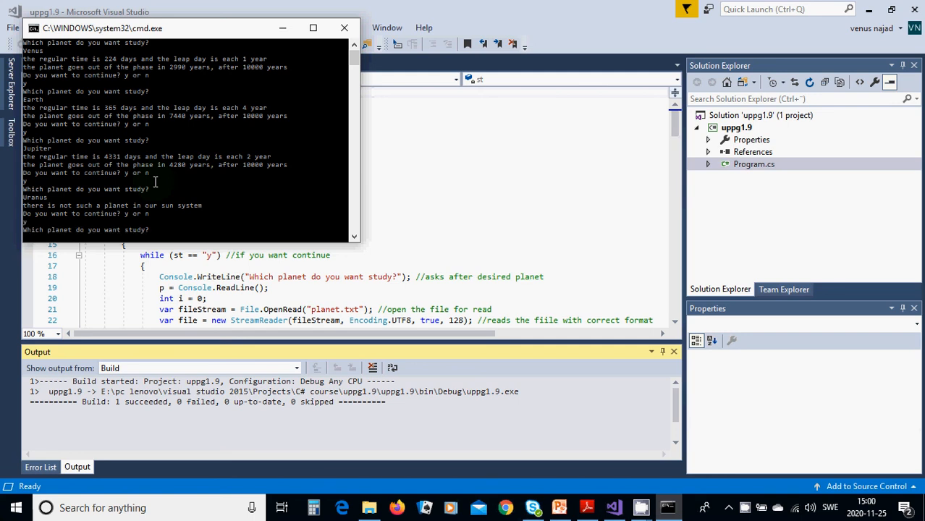
pyautogui.write('Mars')
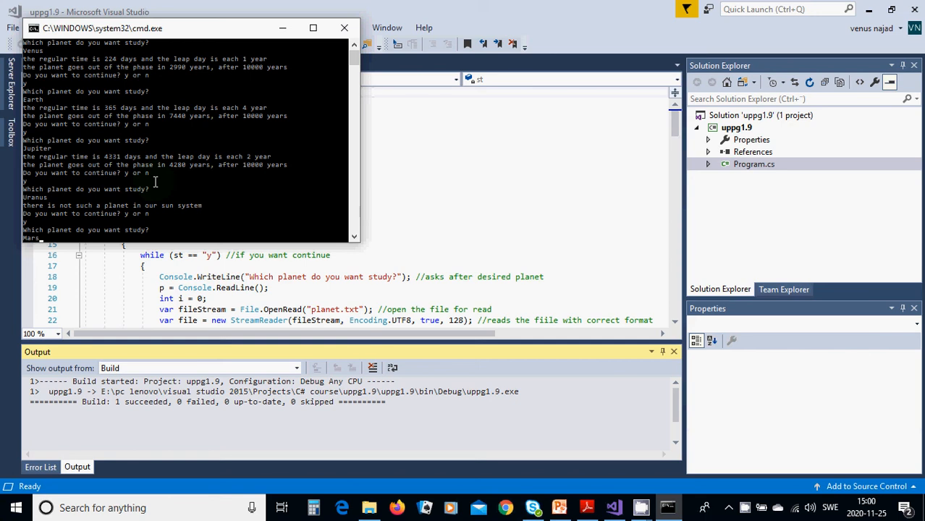
pyautogui.write('Mars')
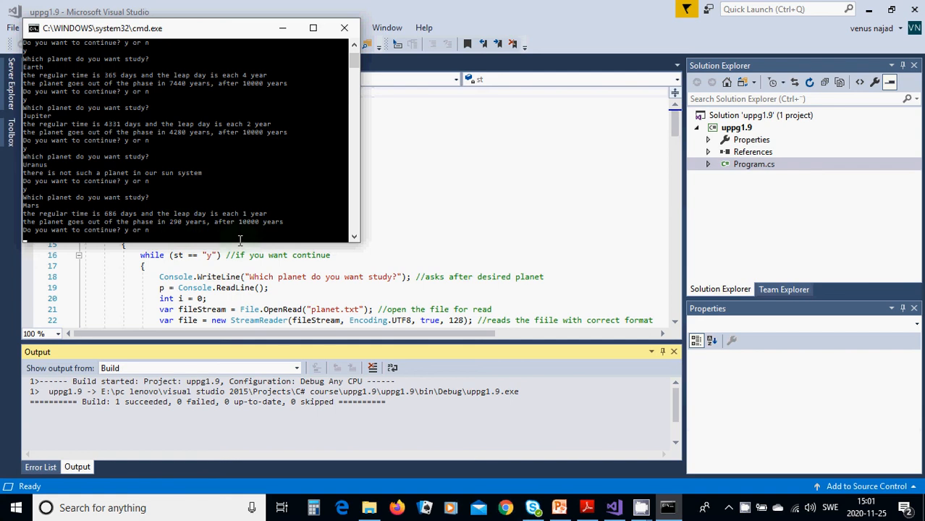
pyautogui.moveTo(53, 163)
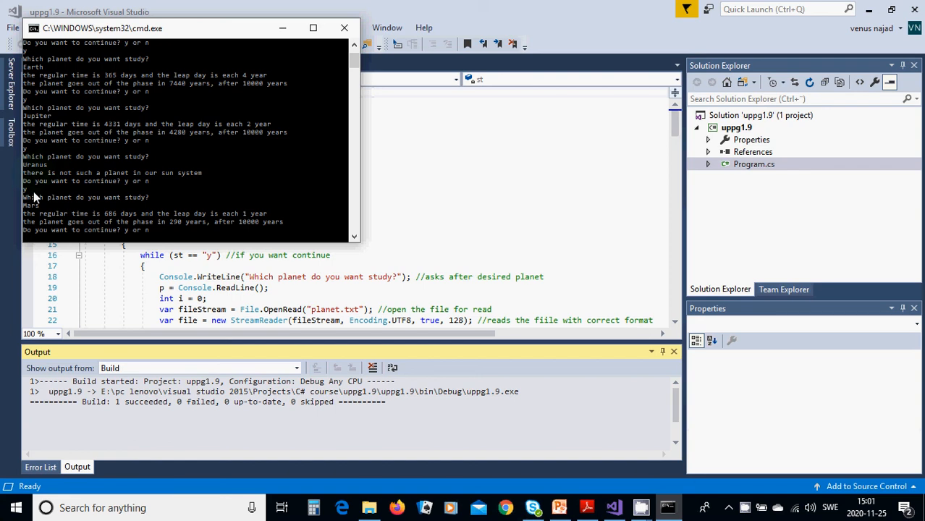
pyautogui.moveTo(49, 209)
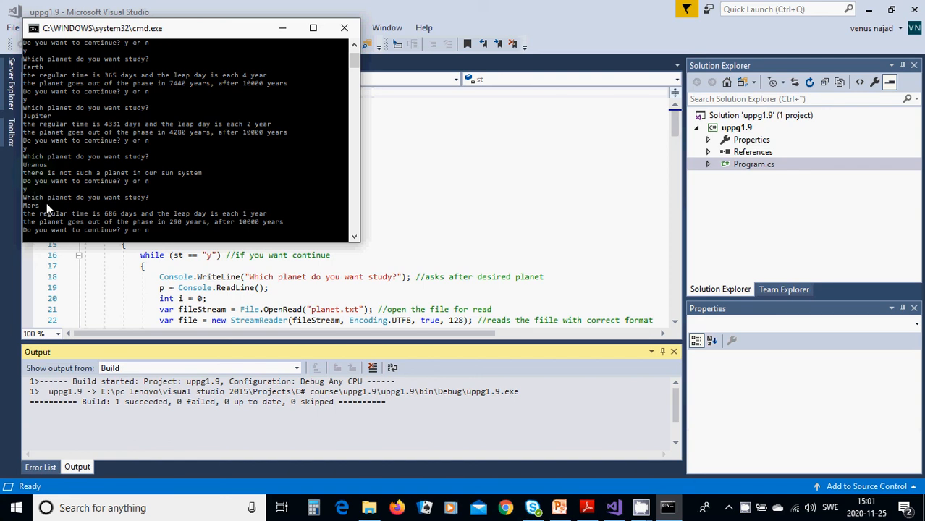